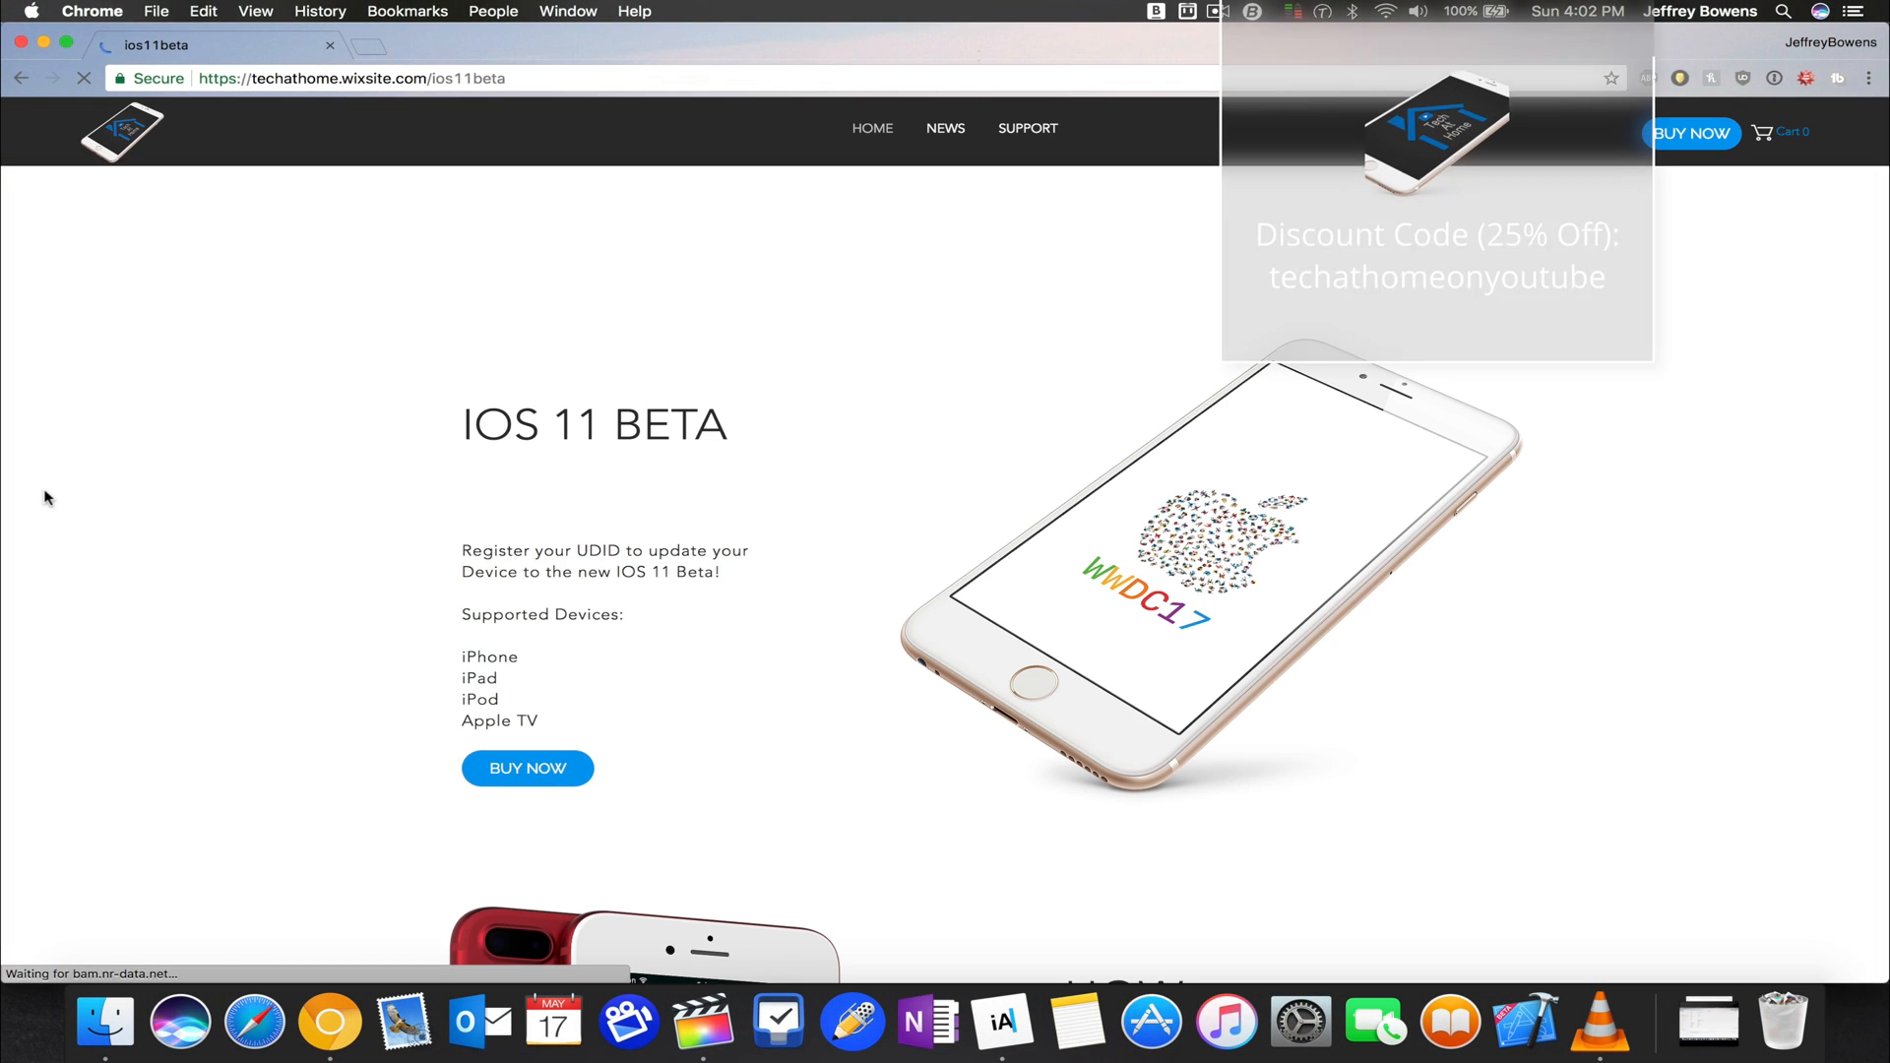
Step: Scroll the iOS 11 Beta page down to the How It Works steps
scroll(down, 3)
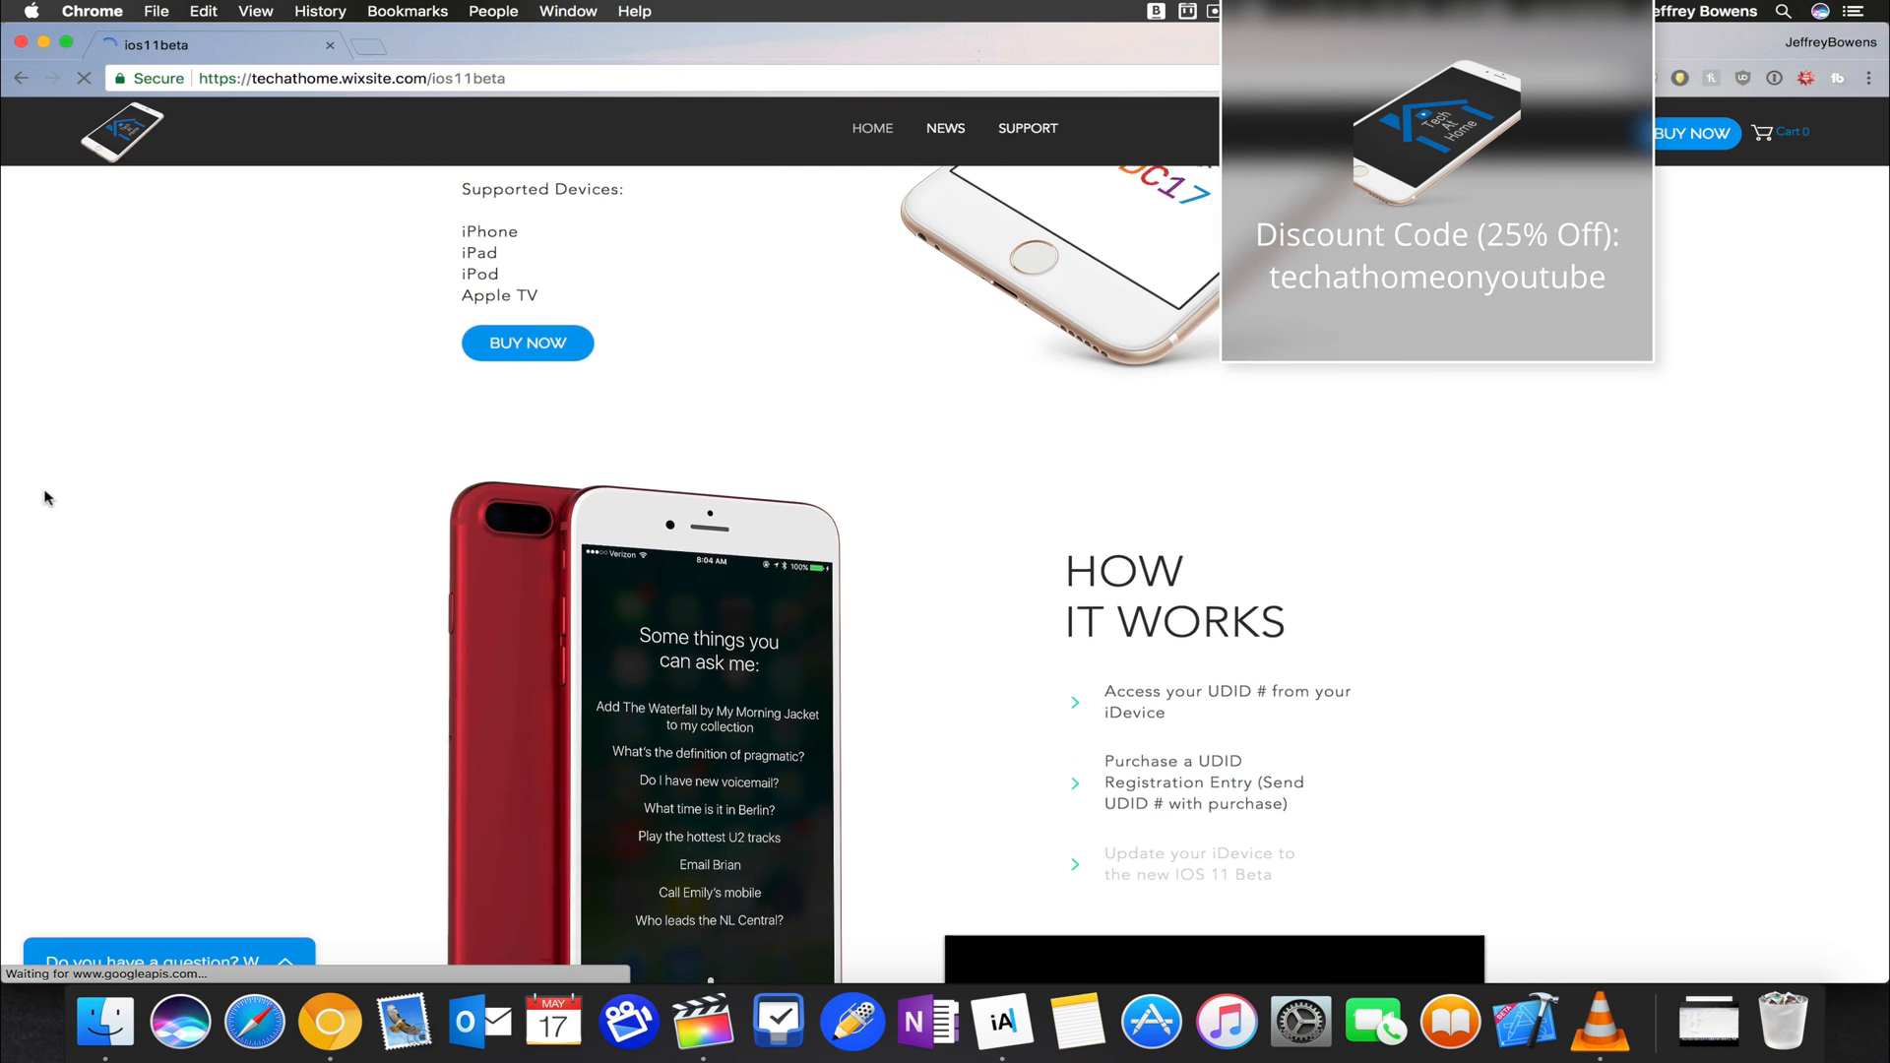
scroll(down, 3)
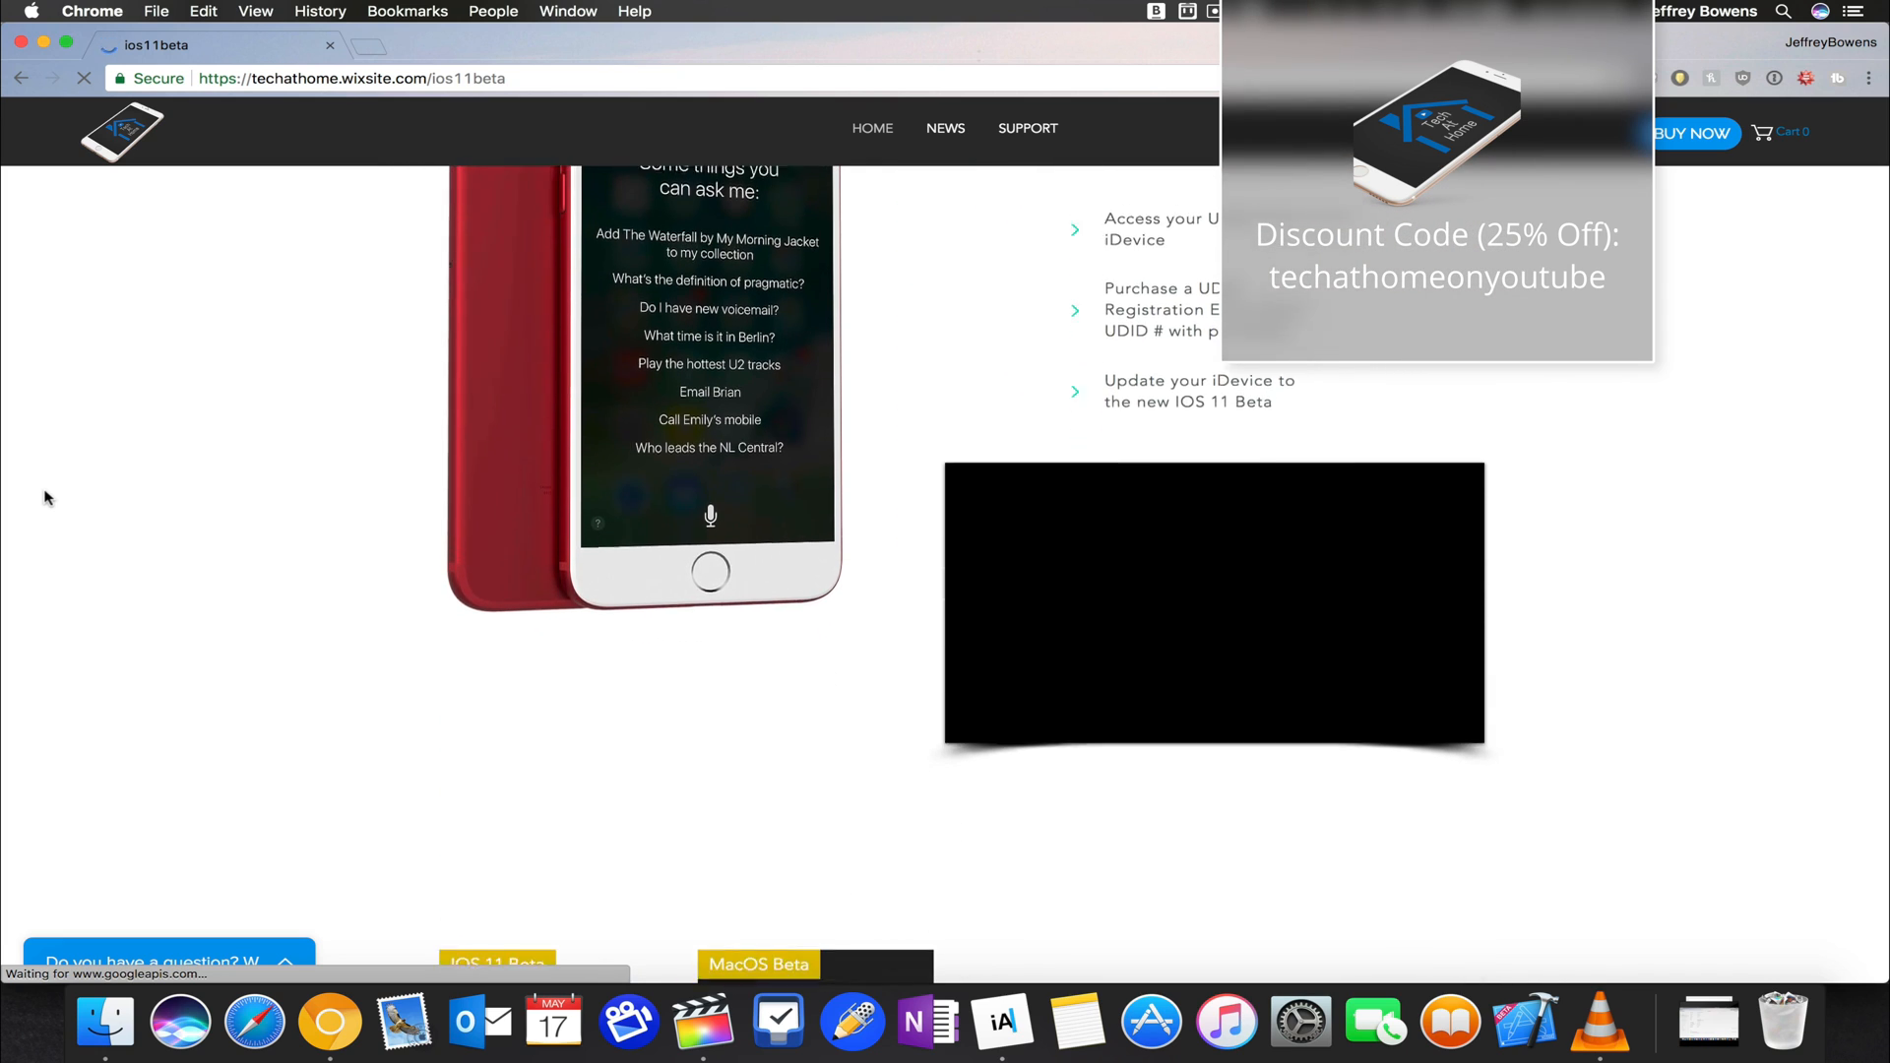
scroll(down, 3)
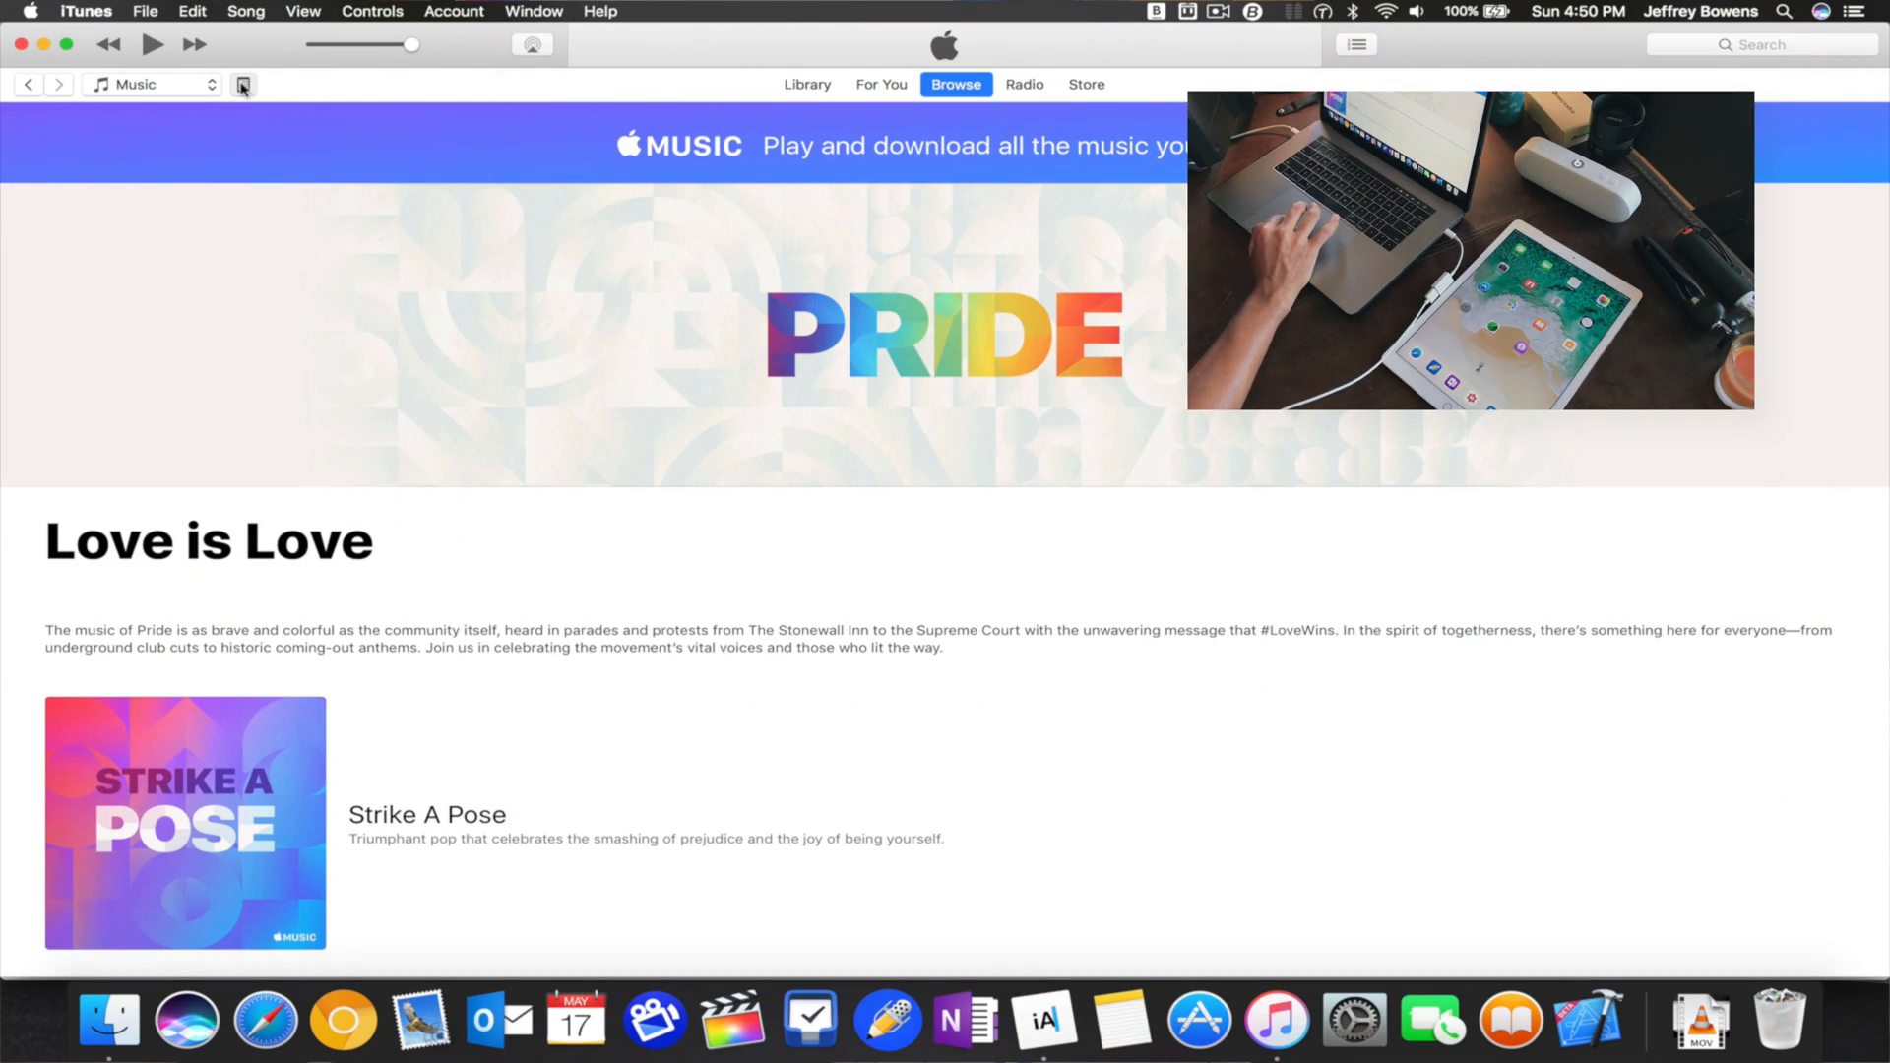
Step: Select the connected iPad Pro to show its device summary
click(242, 85)
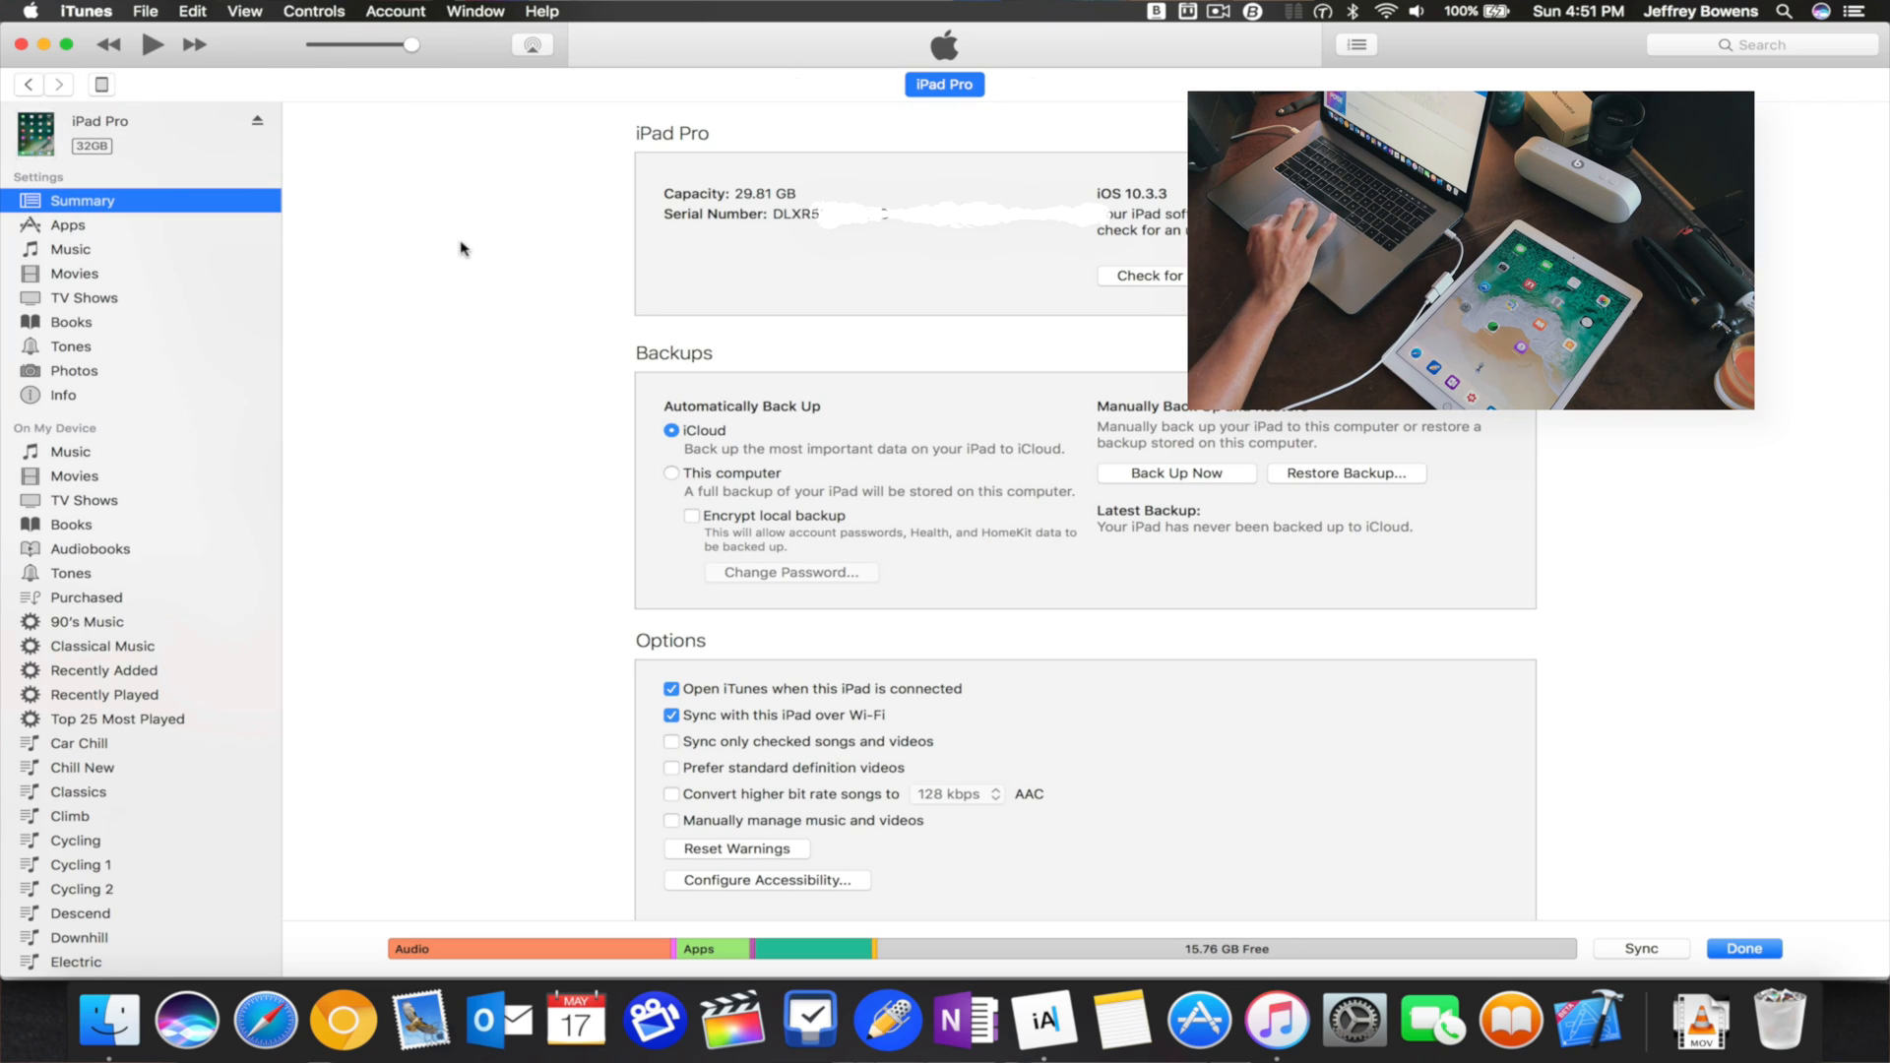
mouse_move(843, 307)
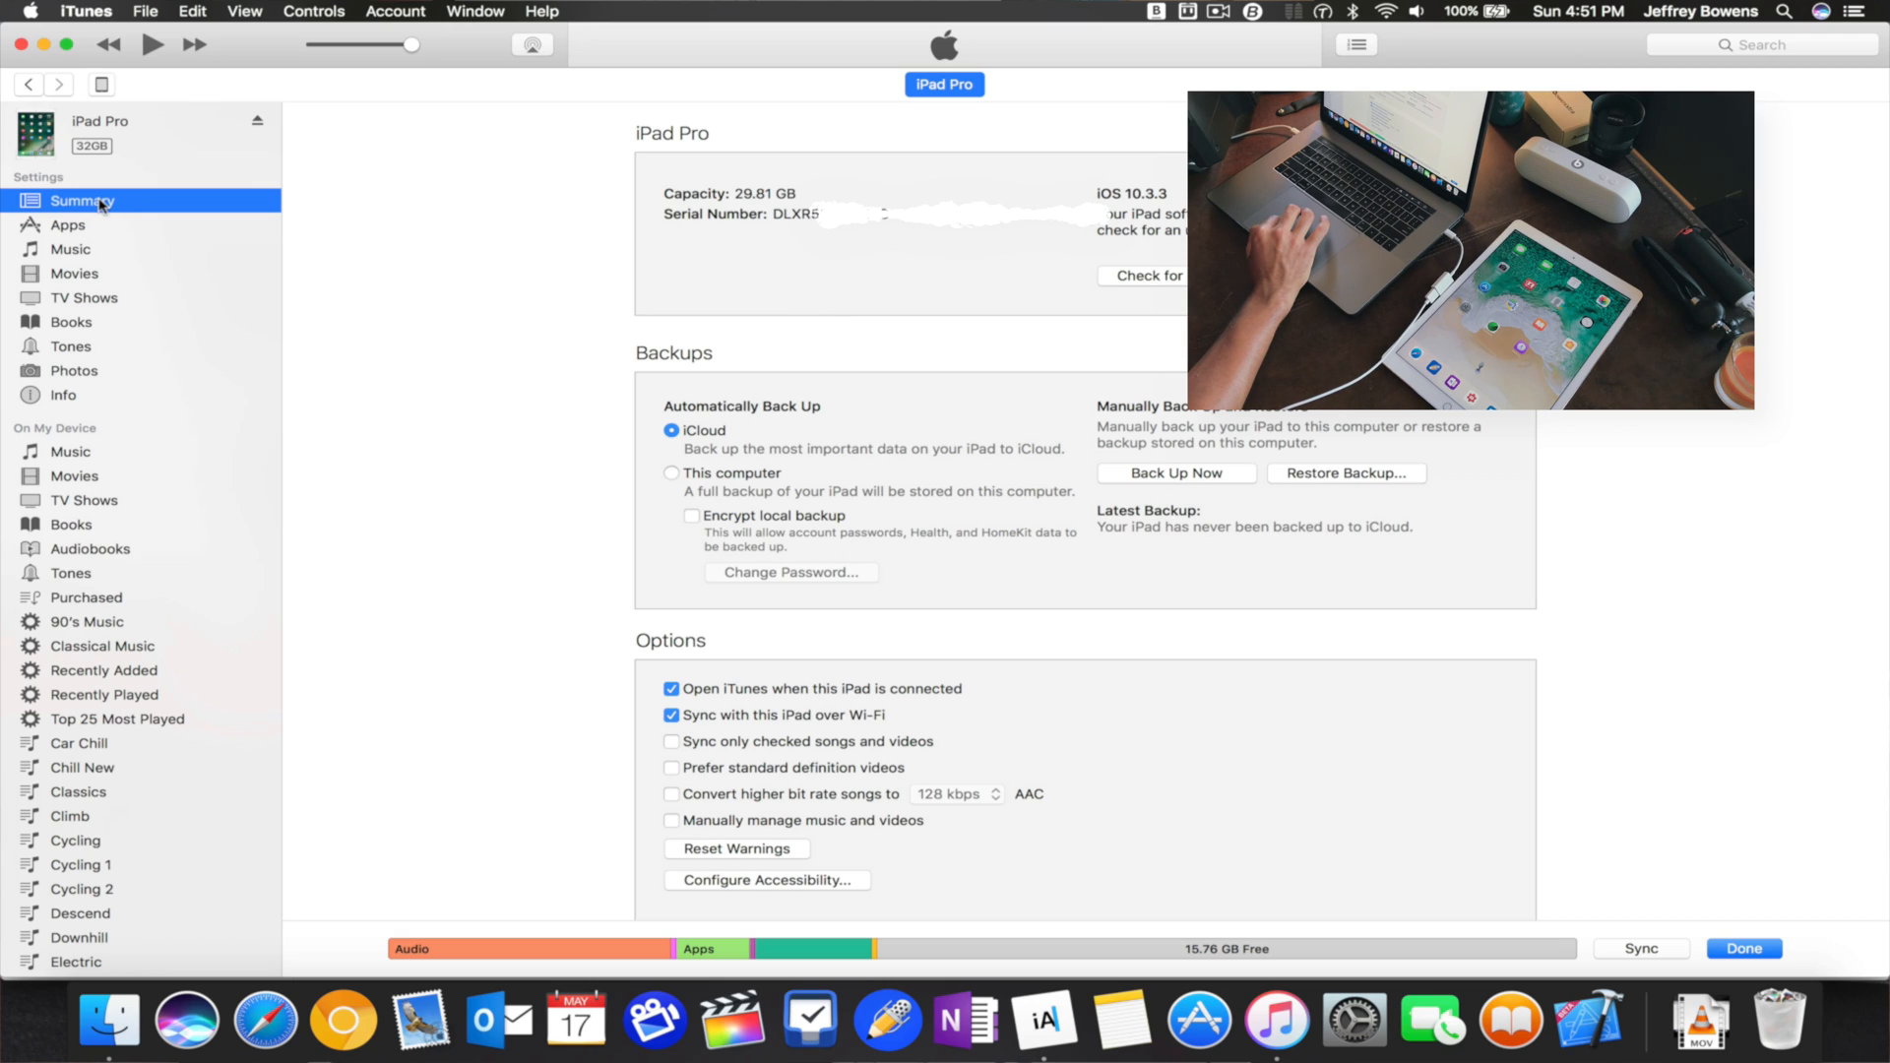
mouse_move(828, 229)
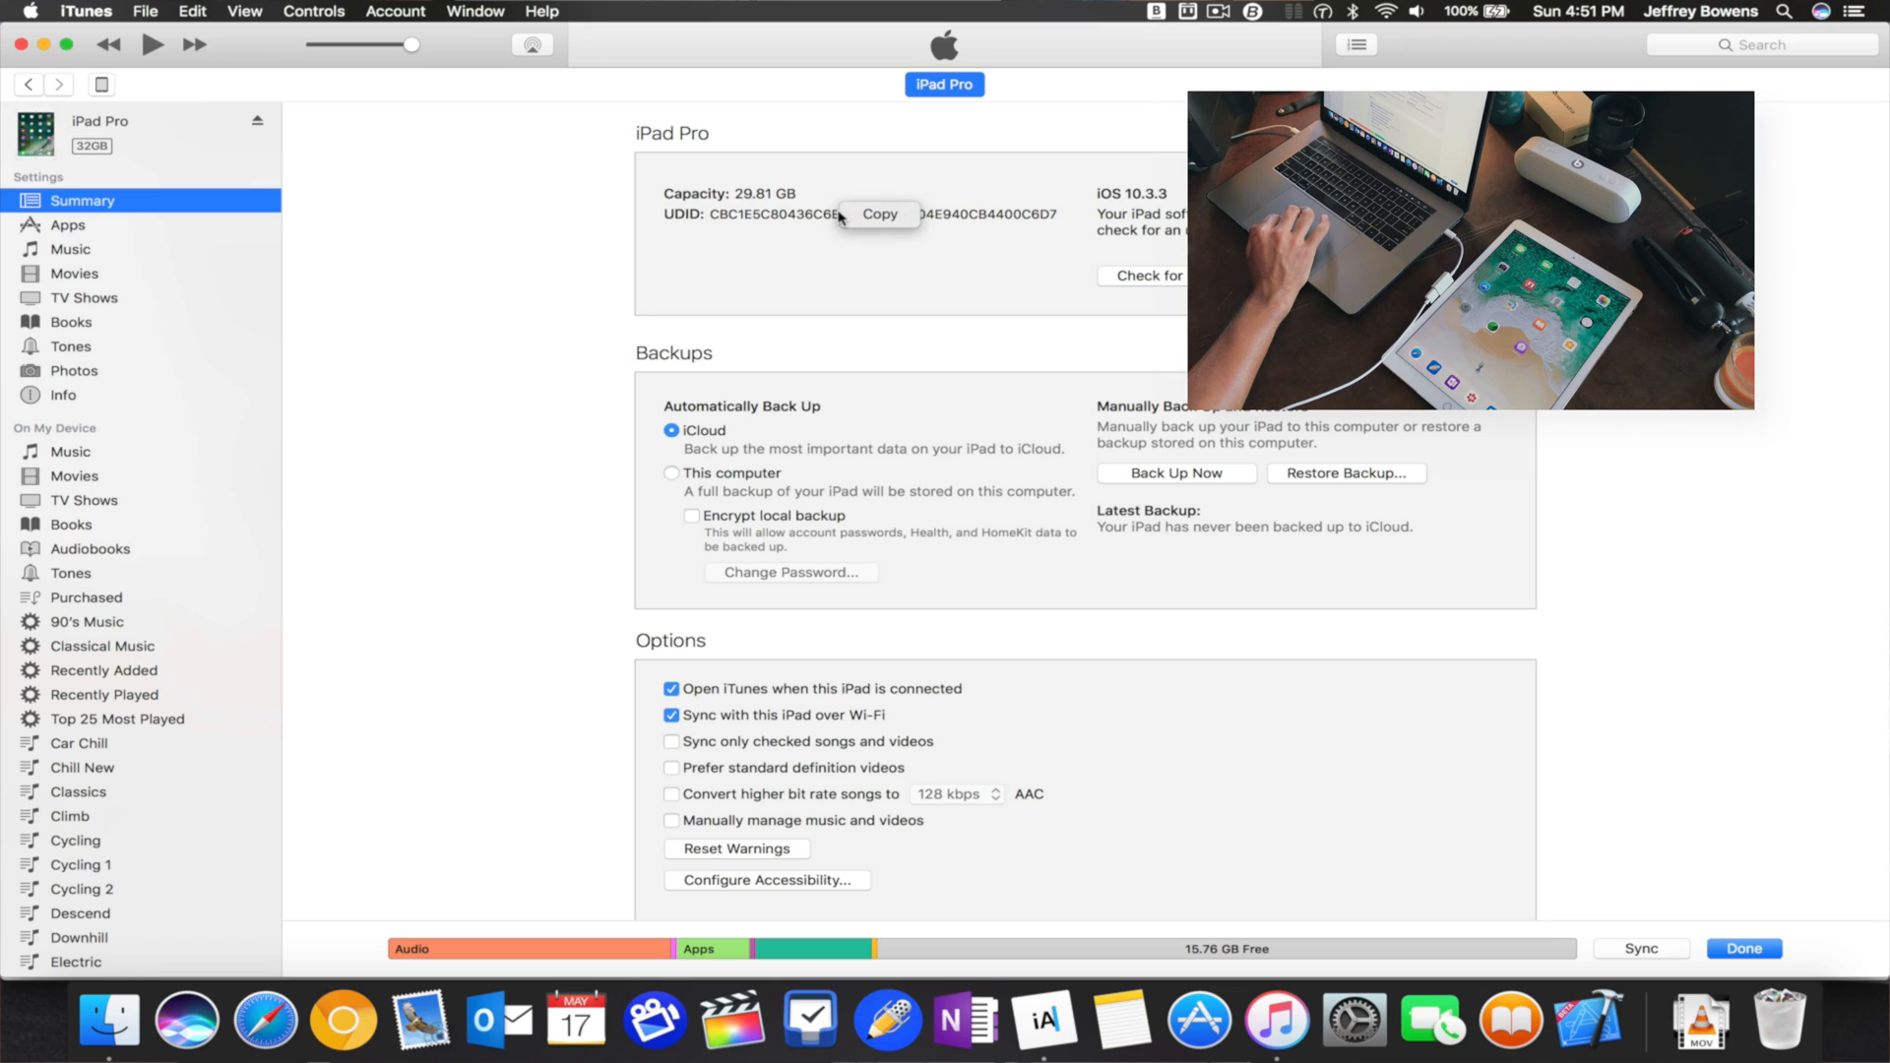
Step: Copy the iPad Pro's UDID from the context menu
click(877, 213)
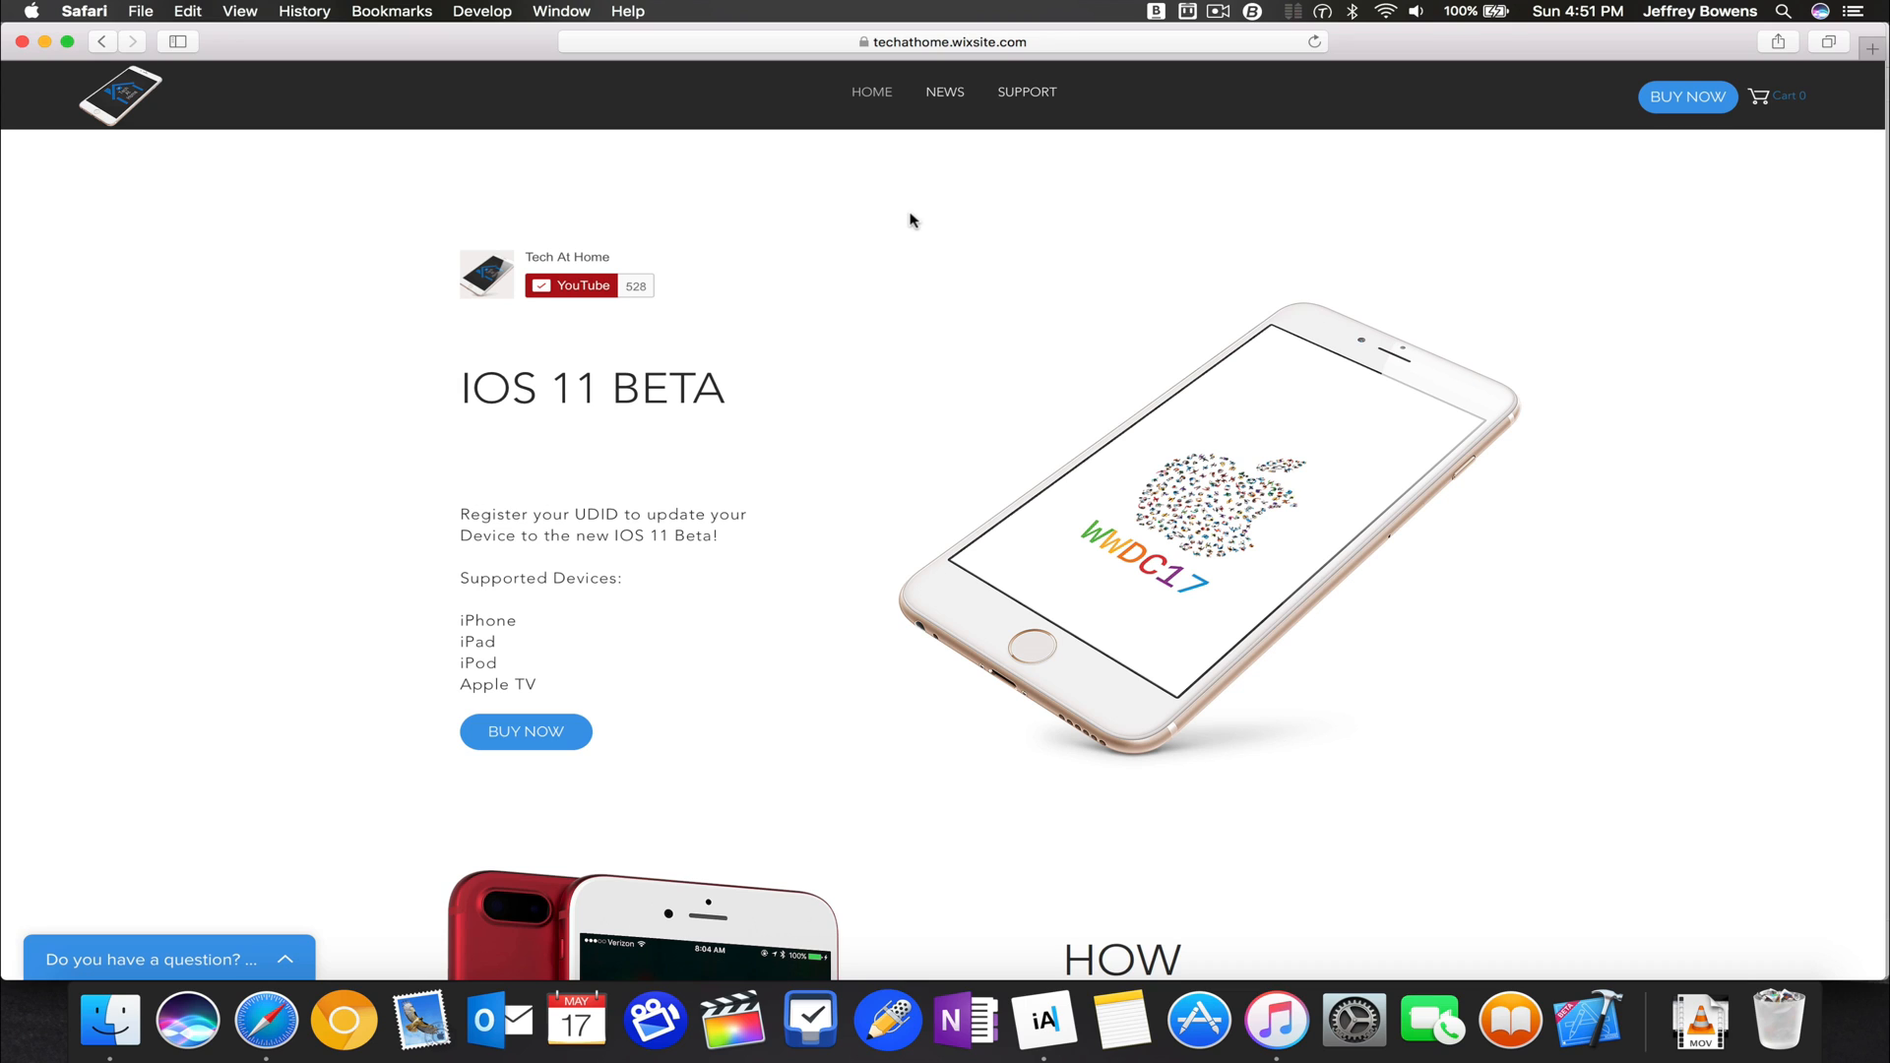
scroll(down, 3)
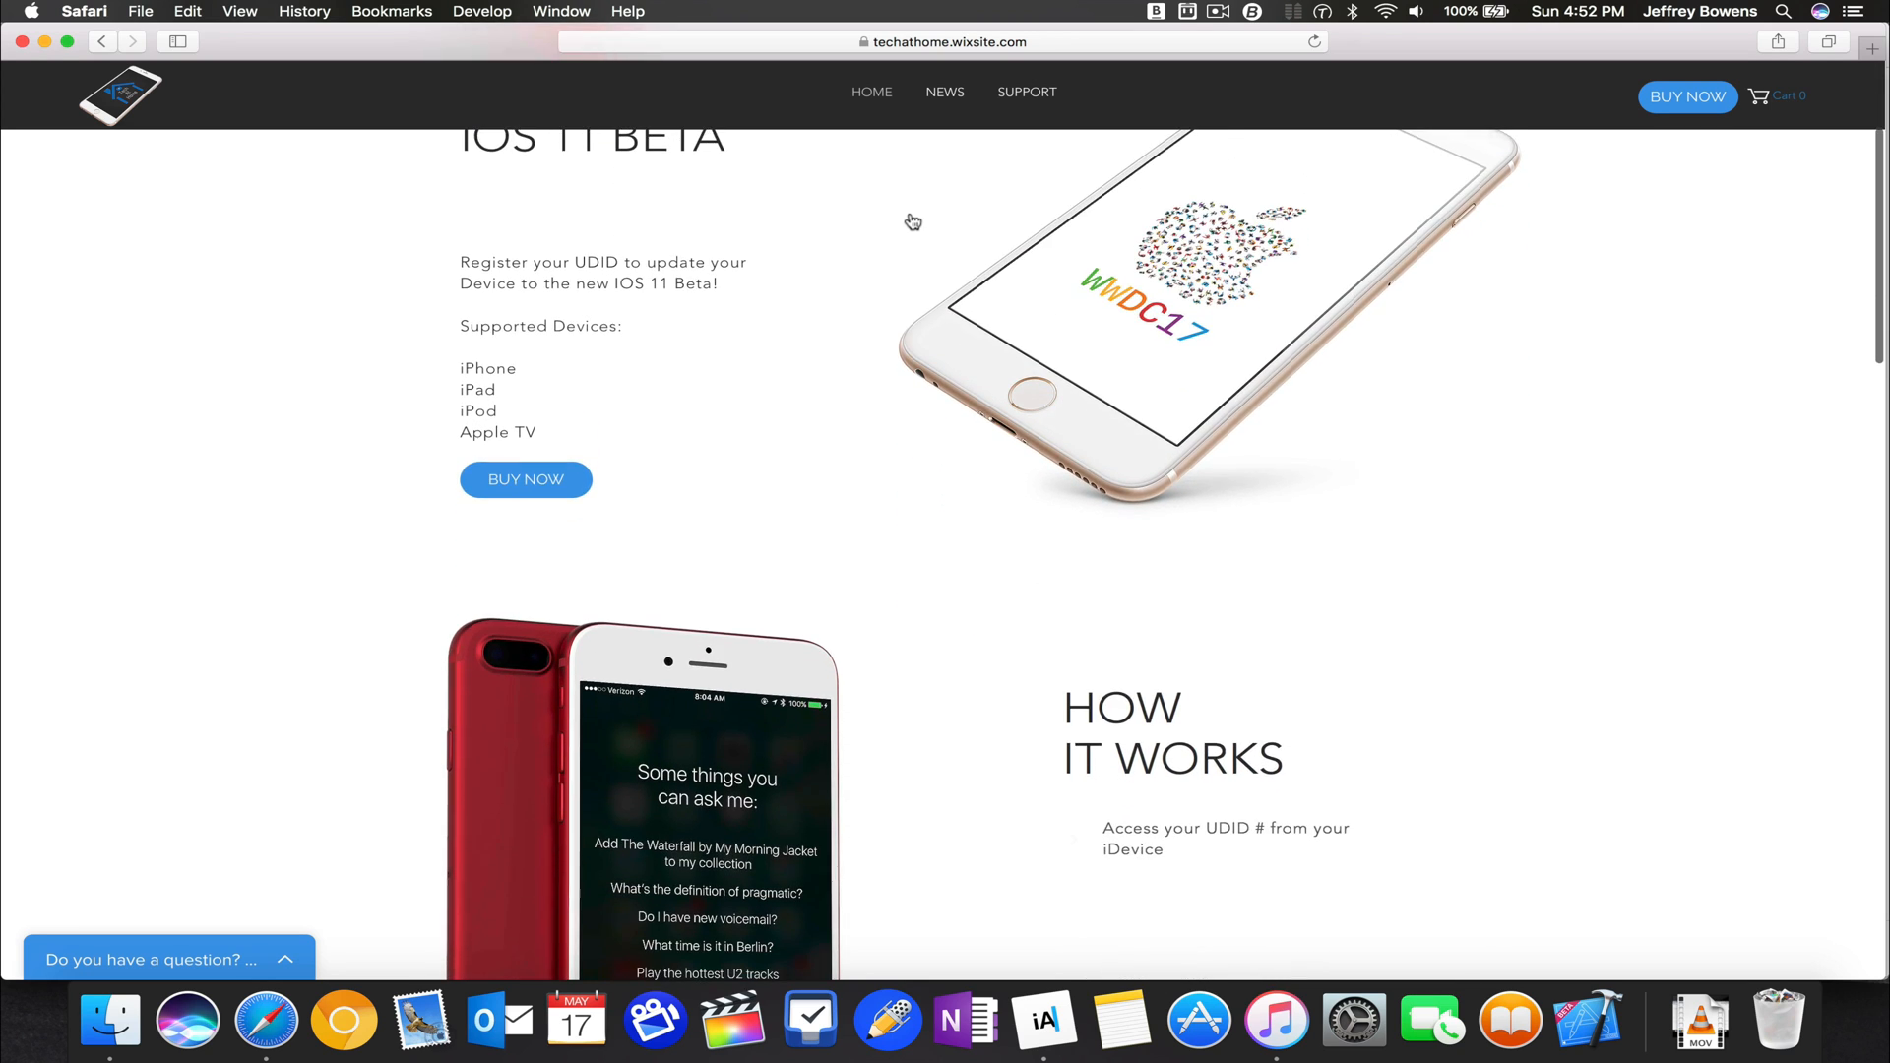
scroll(down, 3)
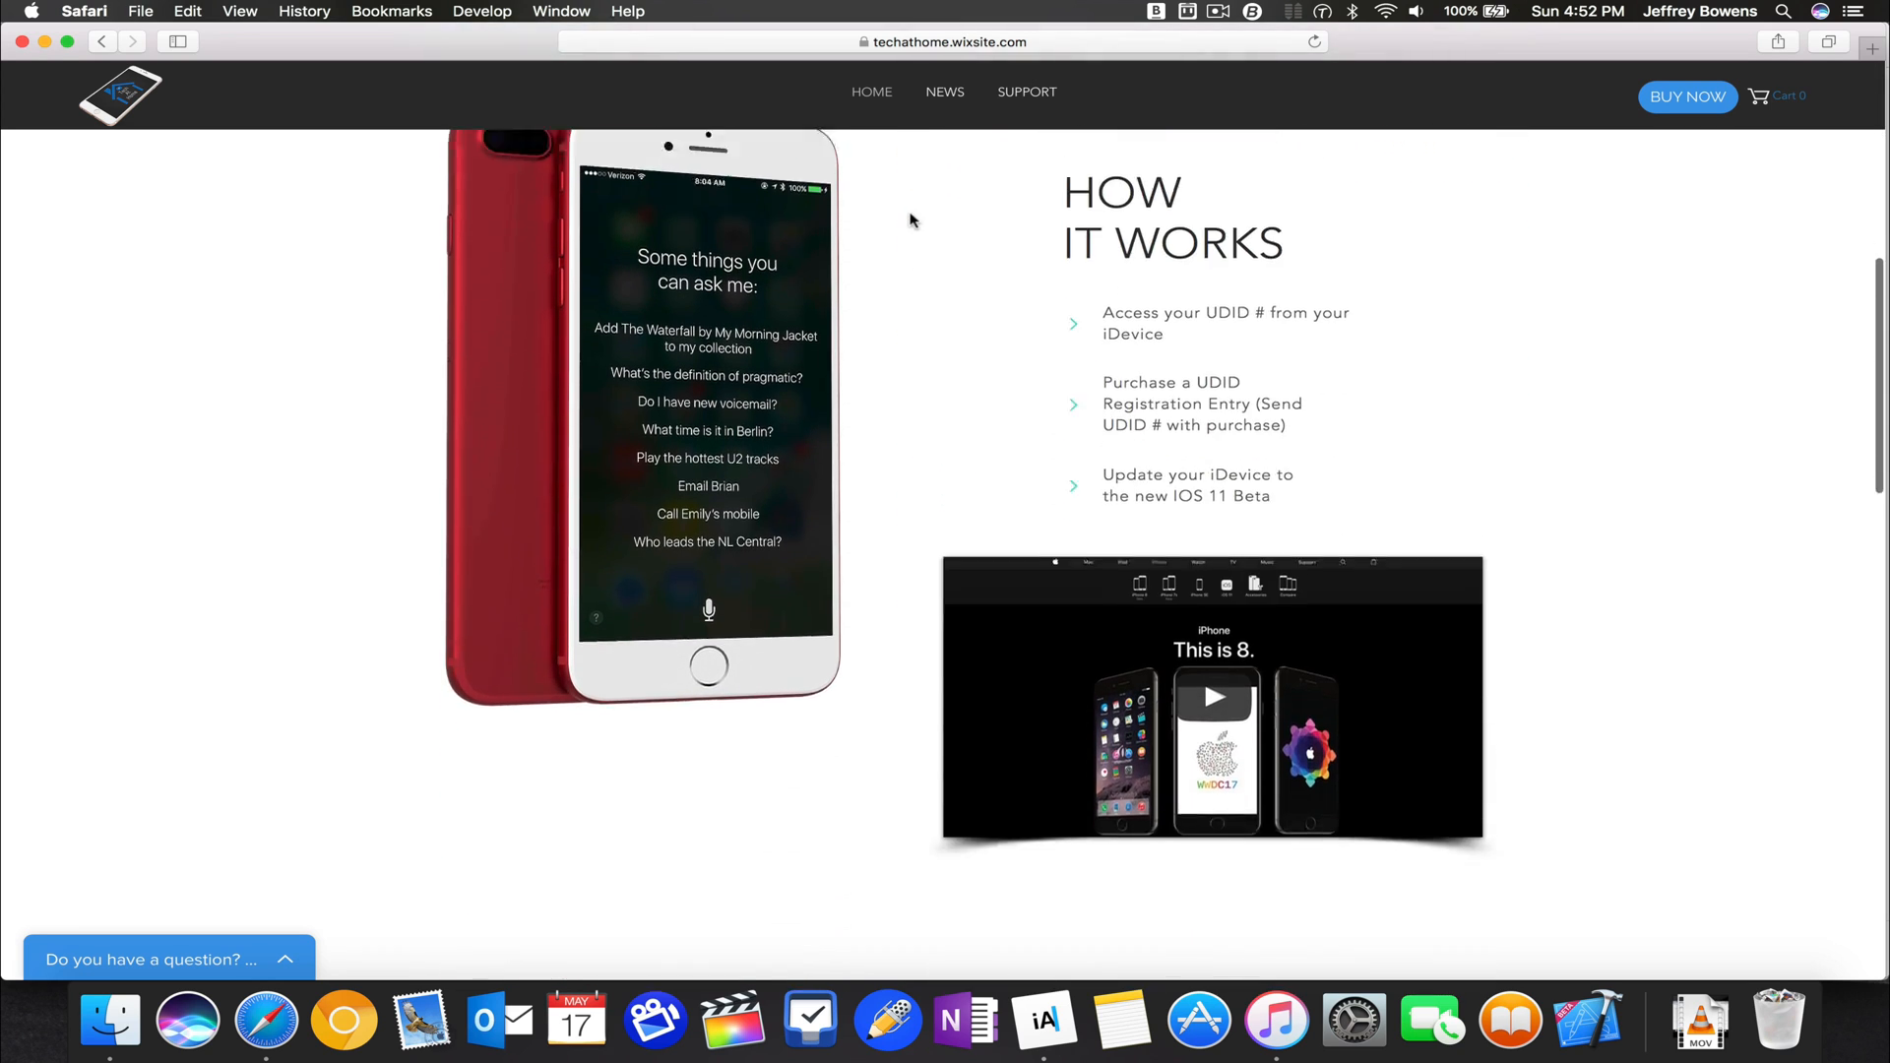
scroll(down, 3)
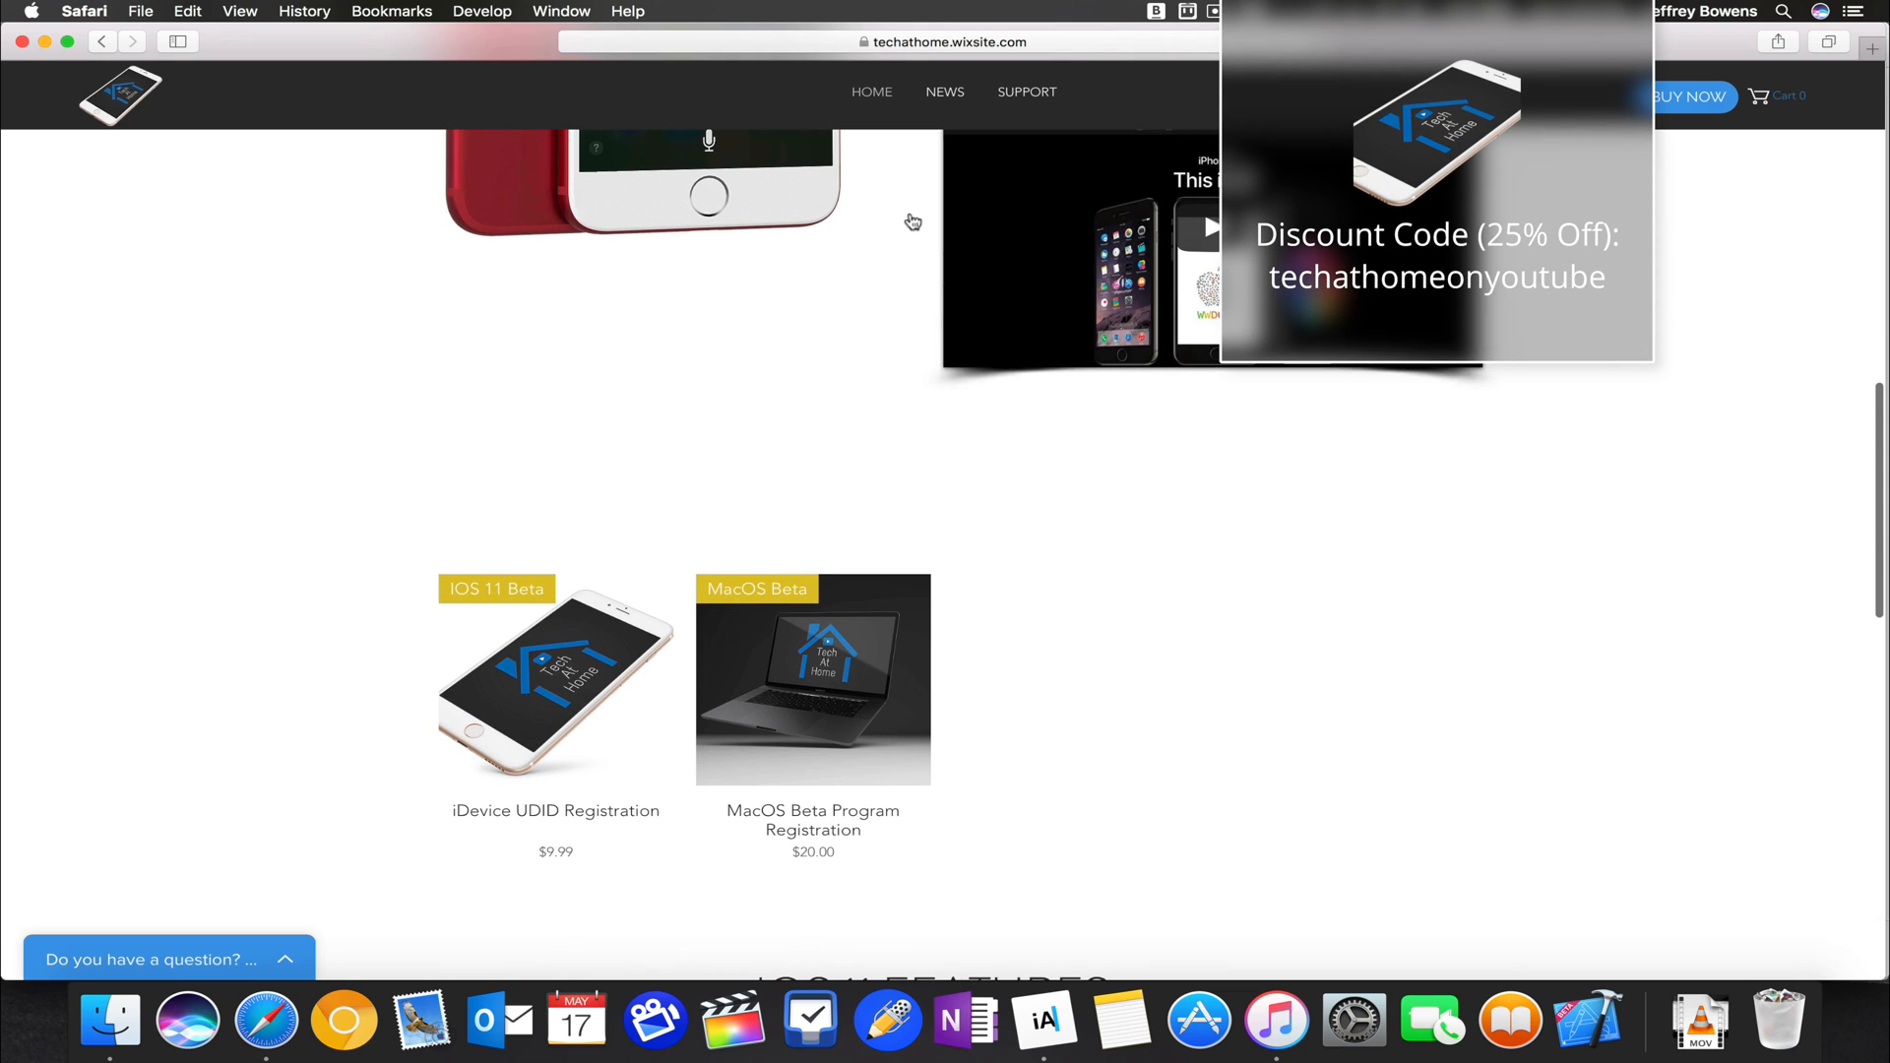
scroll(up, 3)
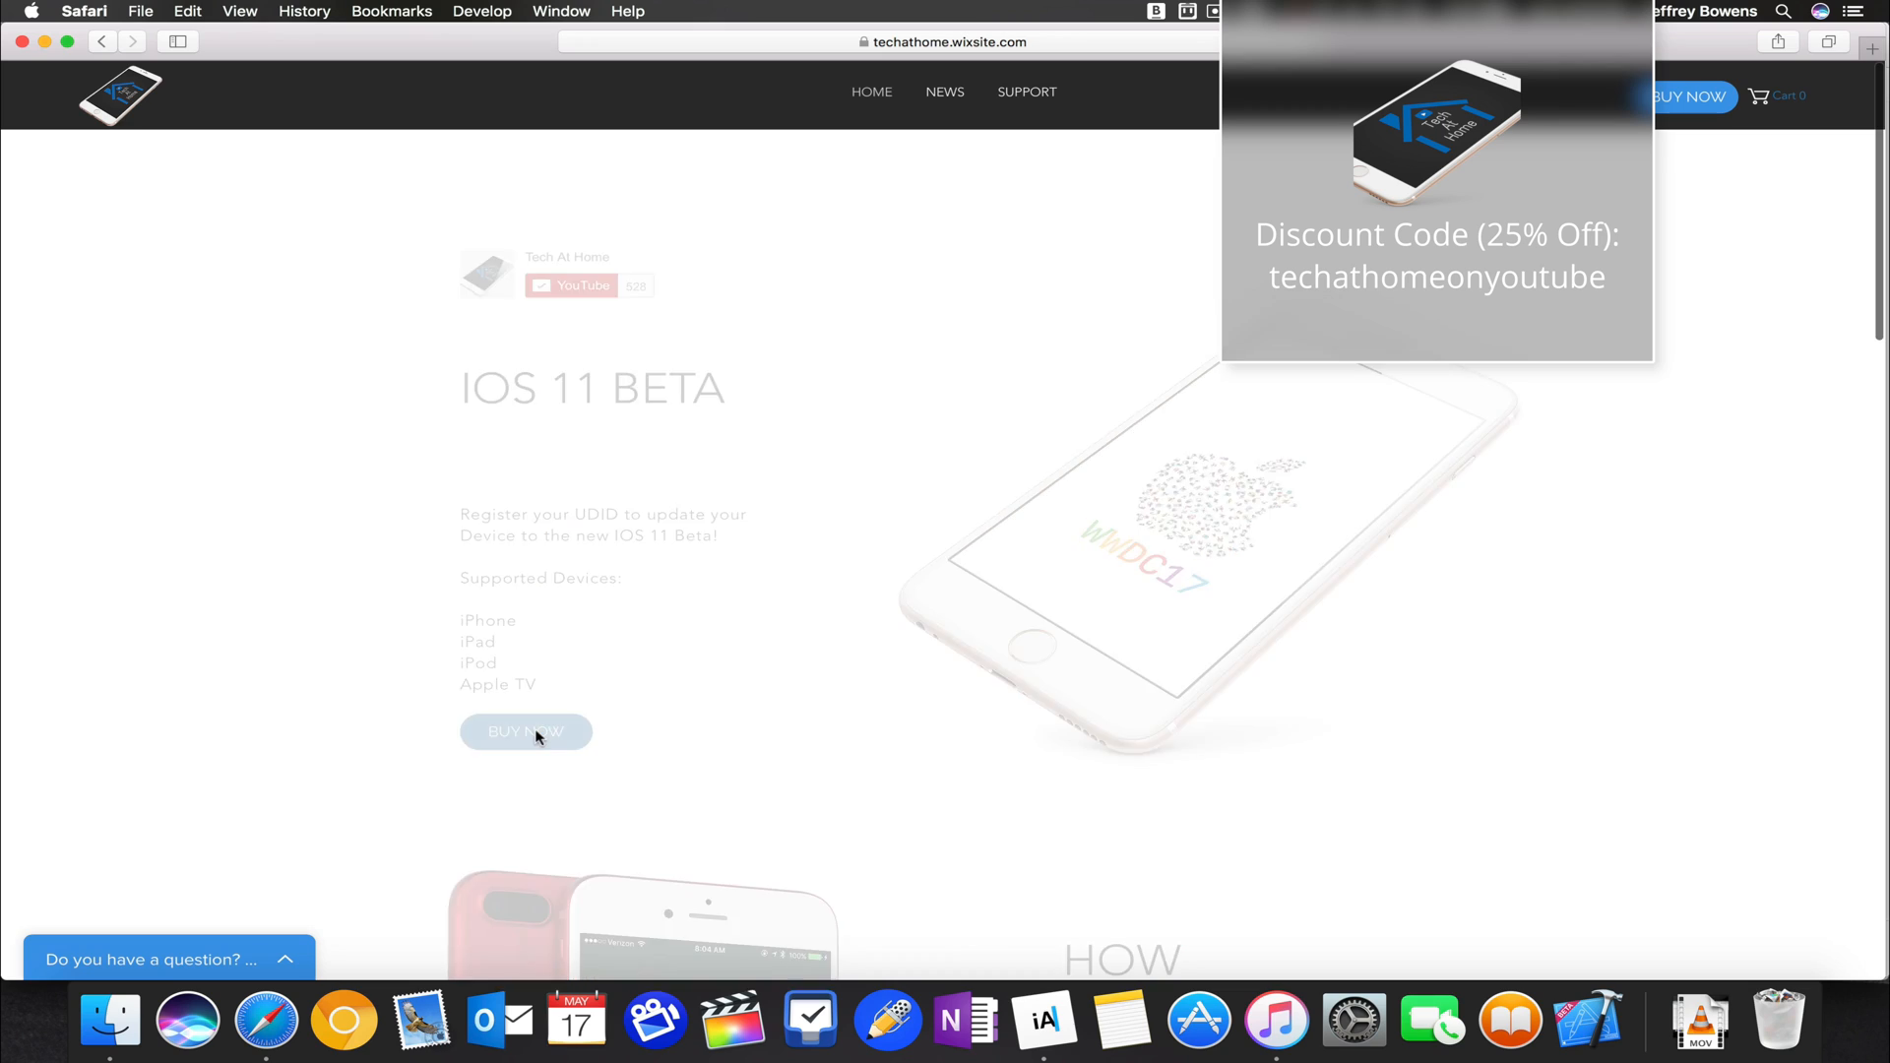
Step: Go to the UDID Registration page and paste the UDID into 'Please provide your UDID #'
click(525, 731)
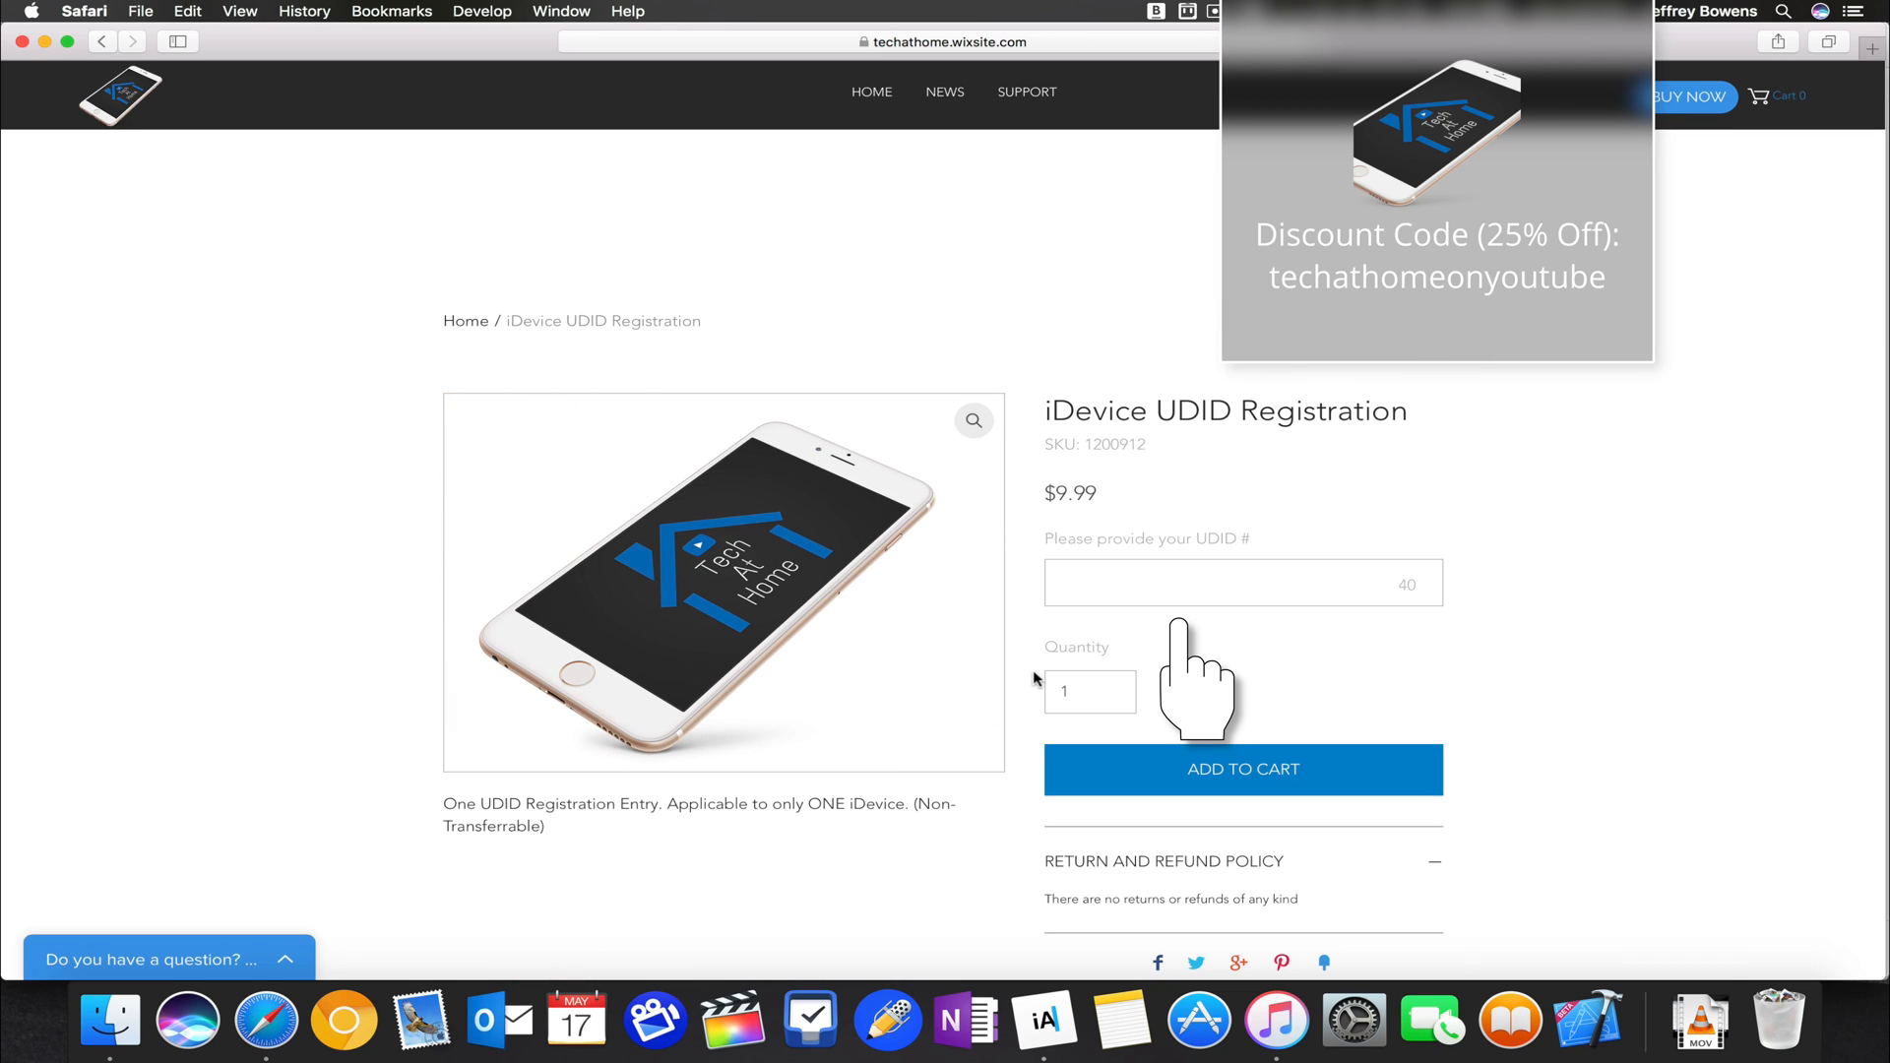
scroll(down, 3)
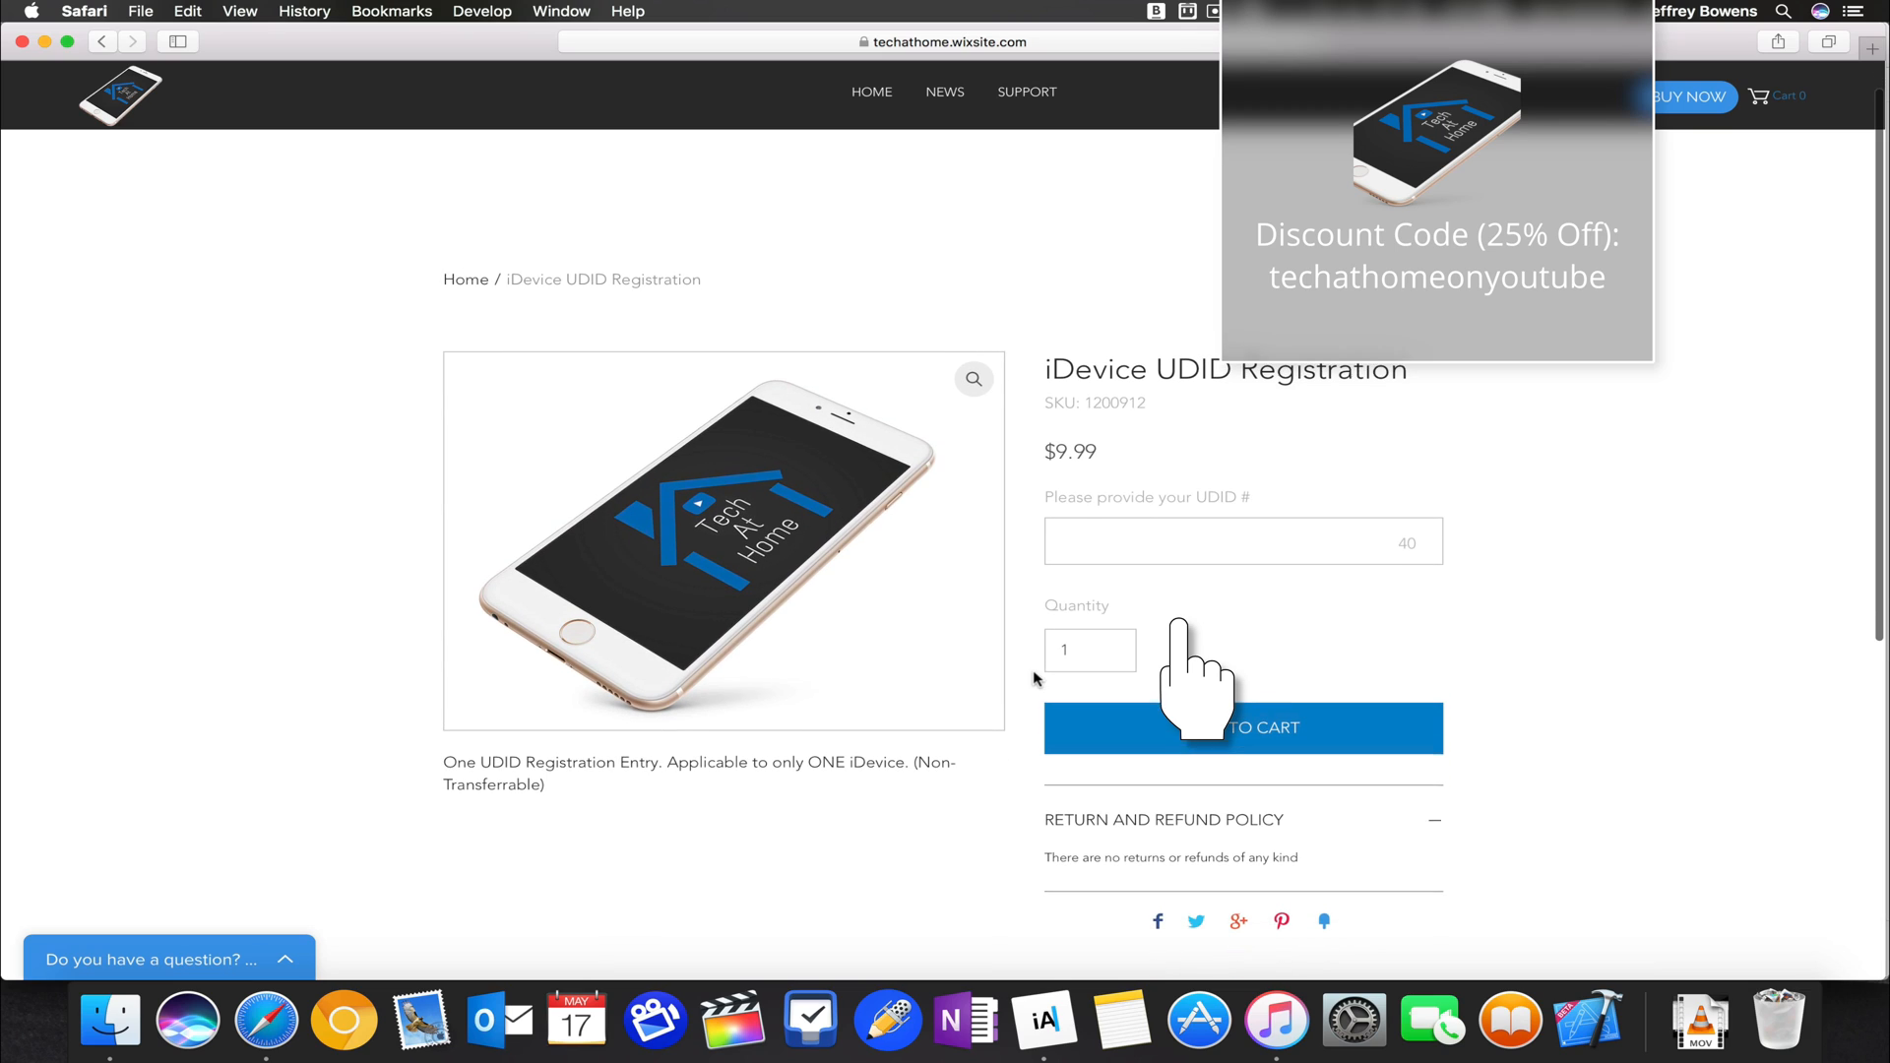
click(1242, 542)
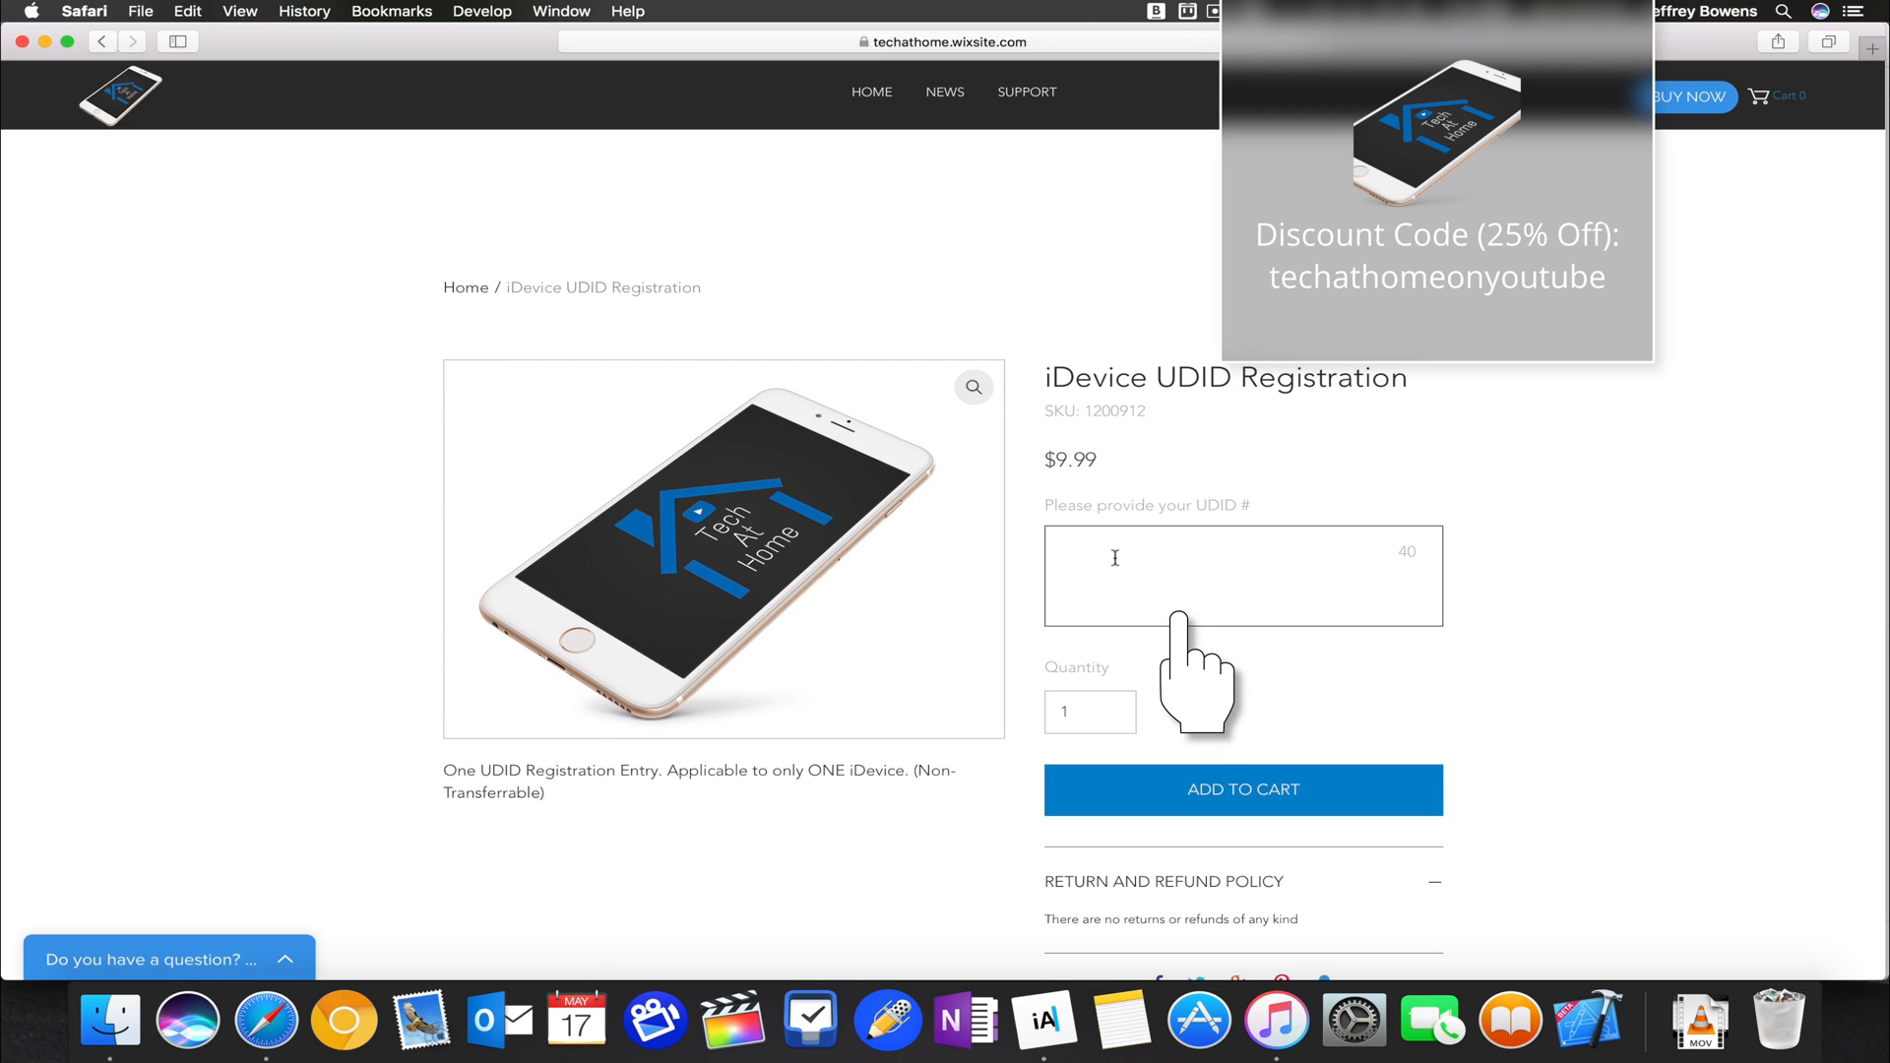
right_click(1115, 567)
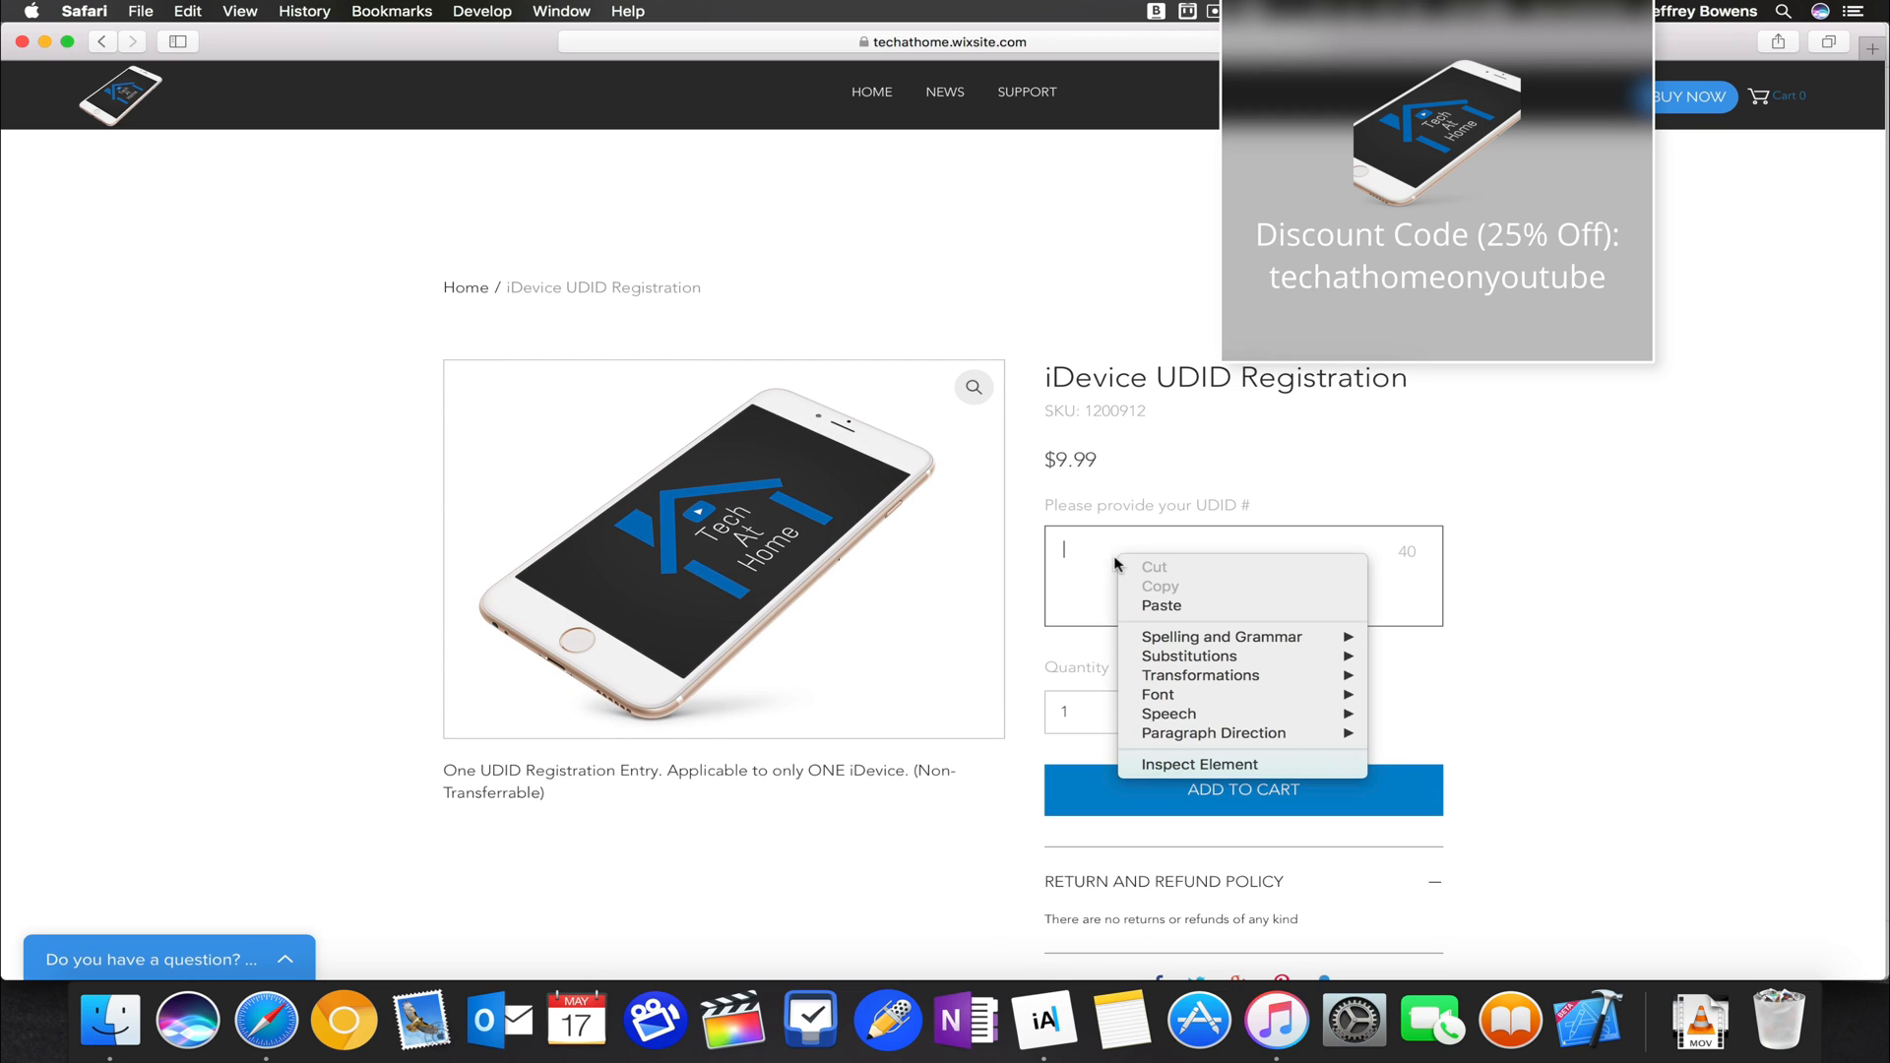
click(1160, 605)
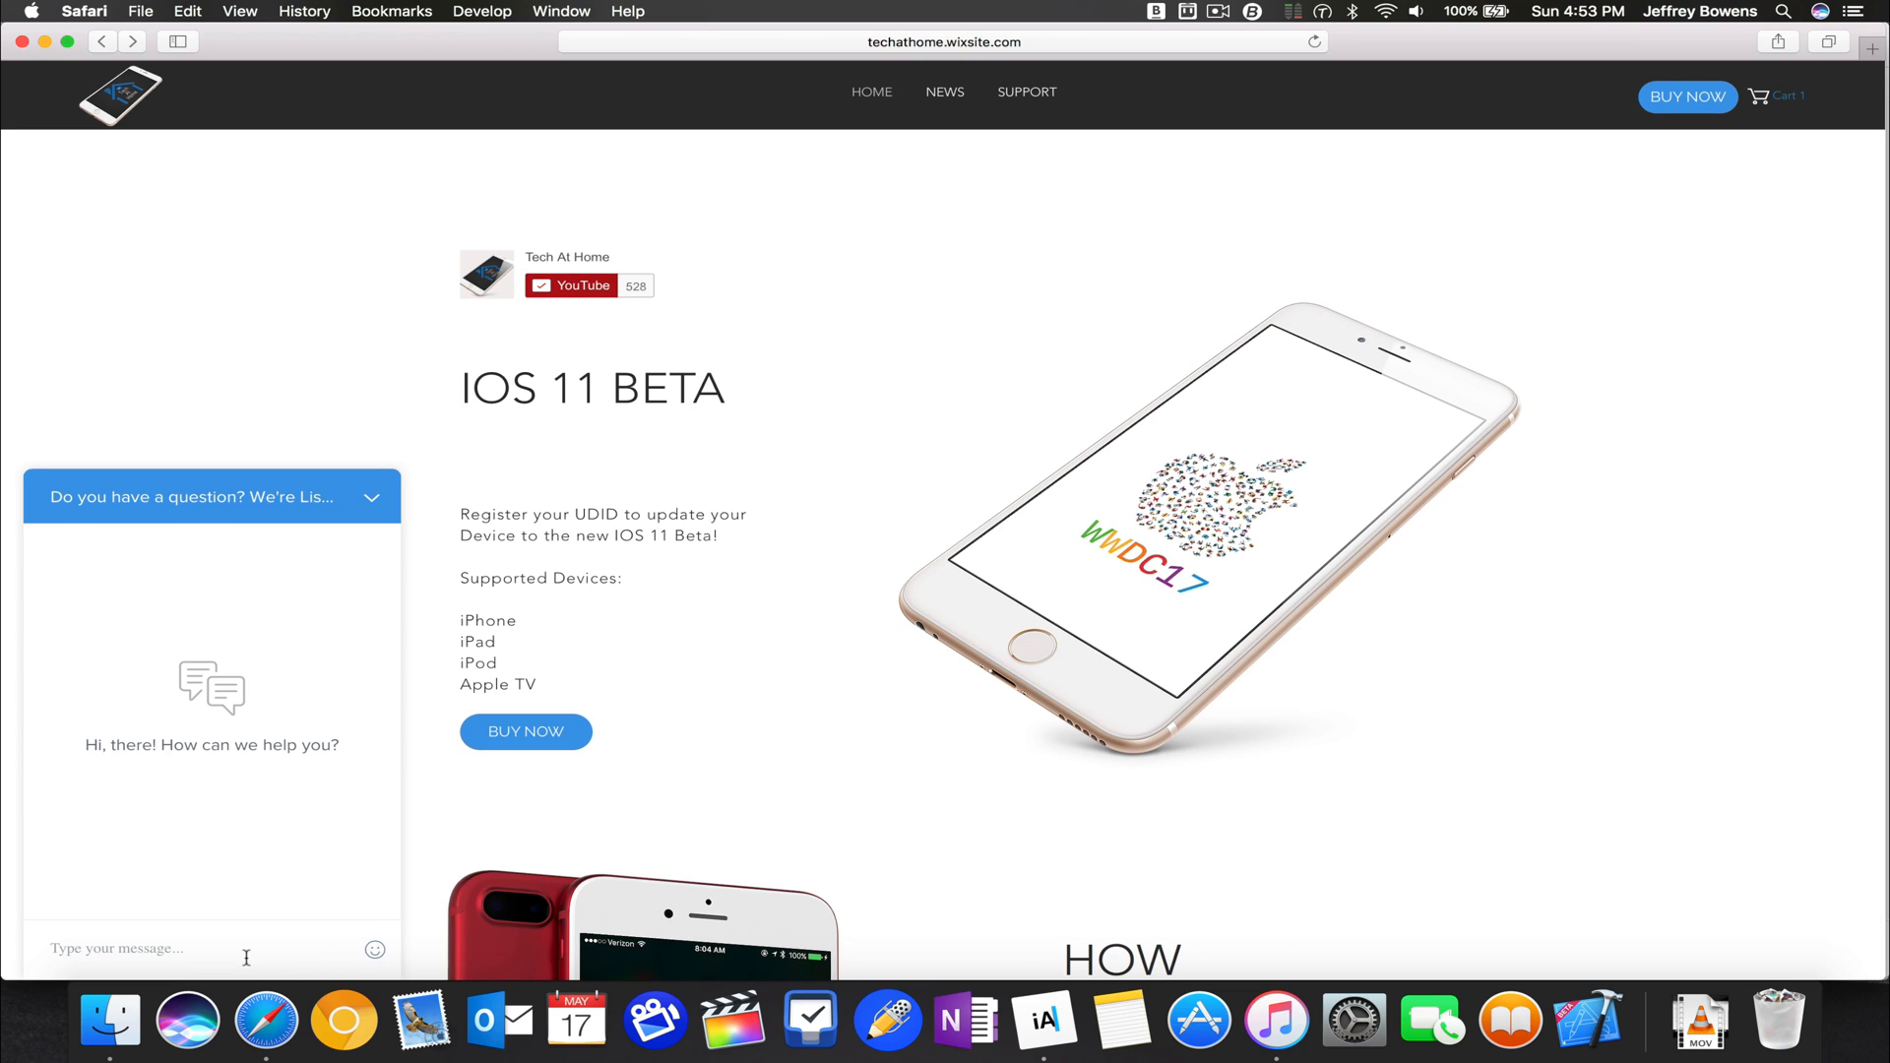
Step: Send the live chat the message 'He help finding my UDID #'
text(Hey I need some)
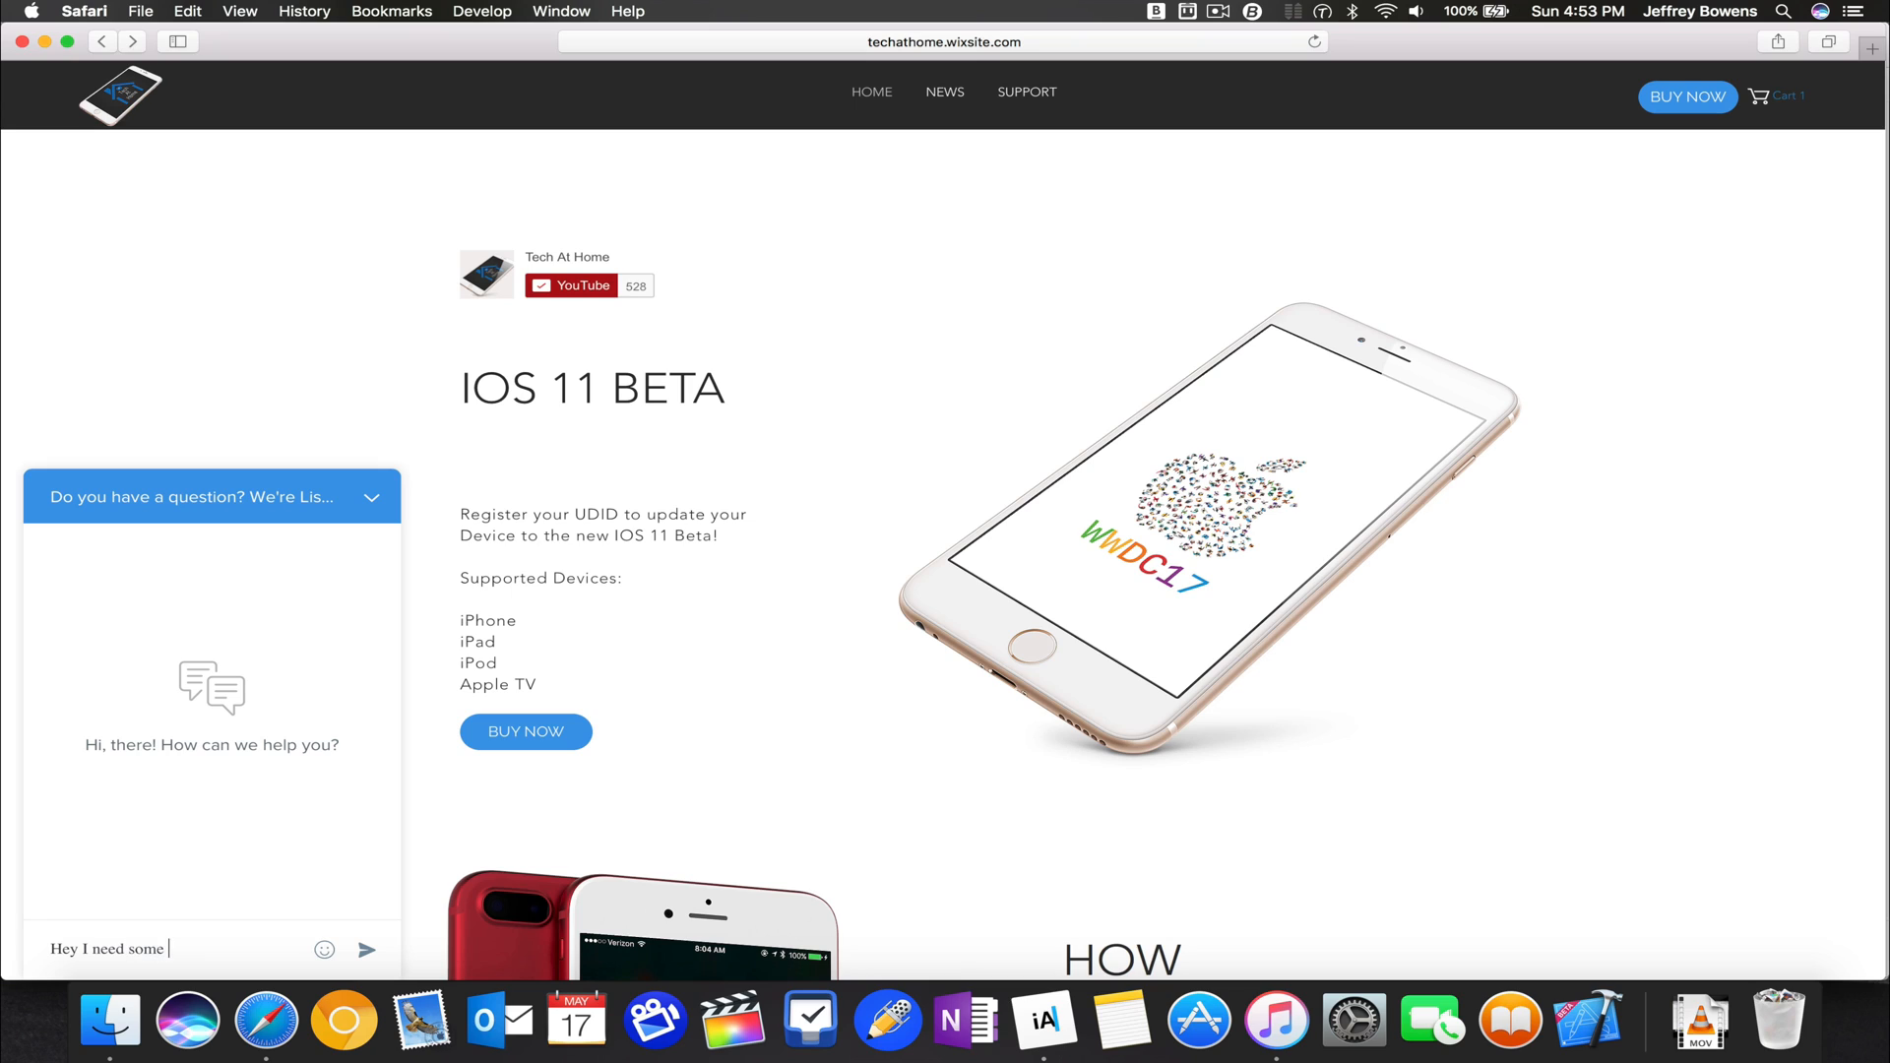
text(help finding my)
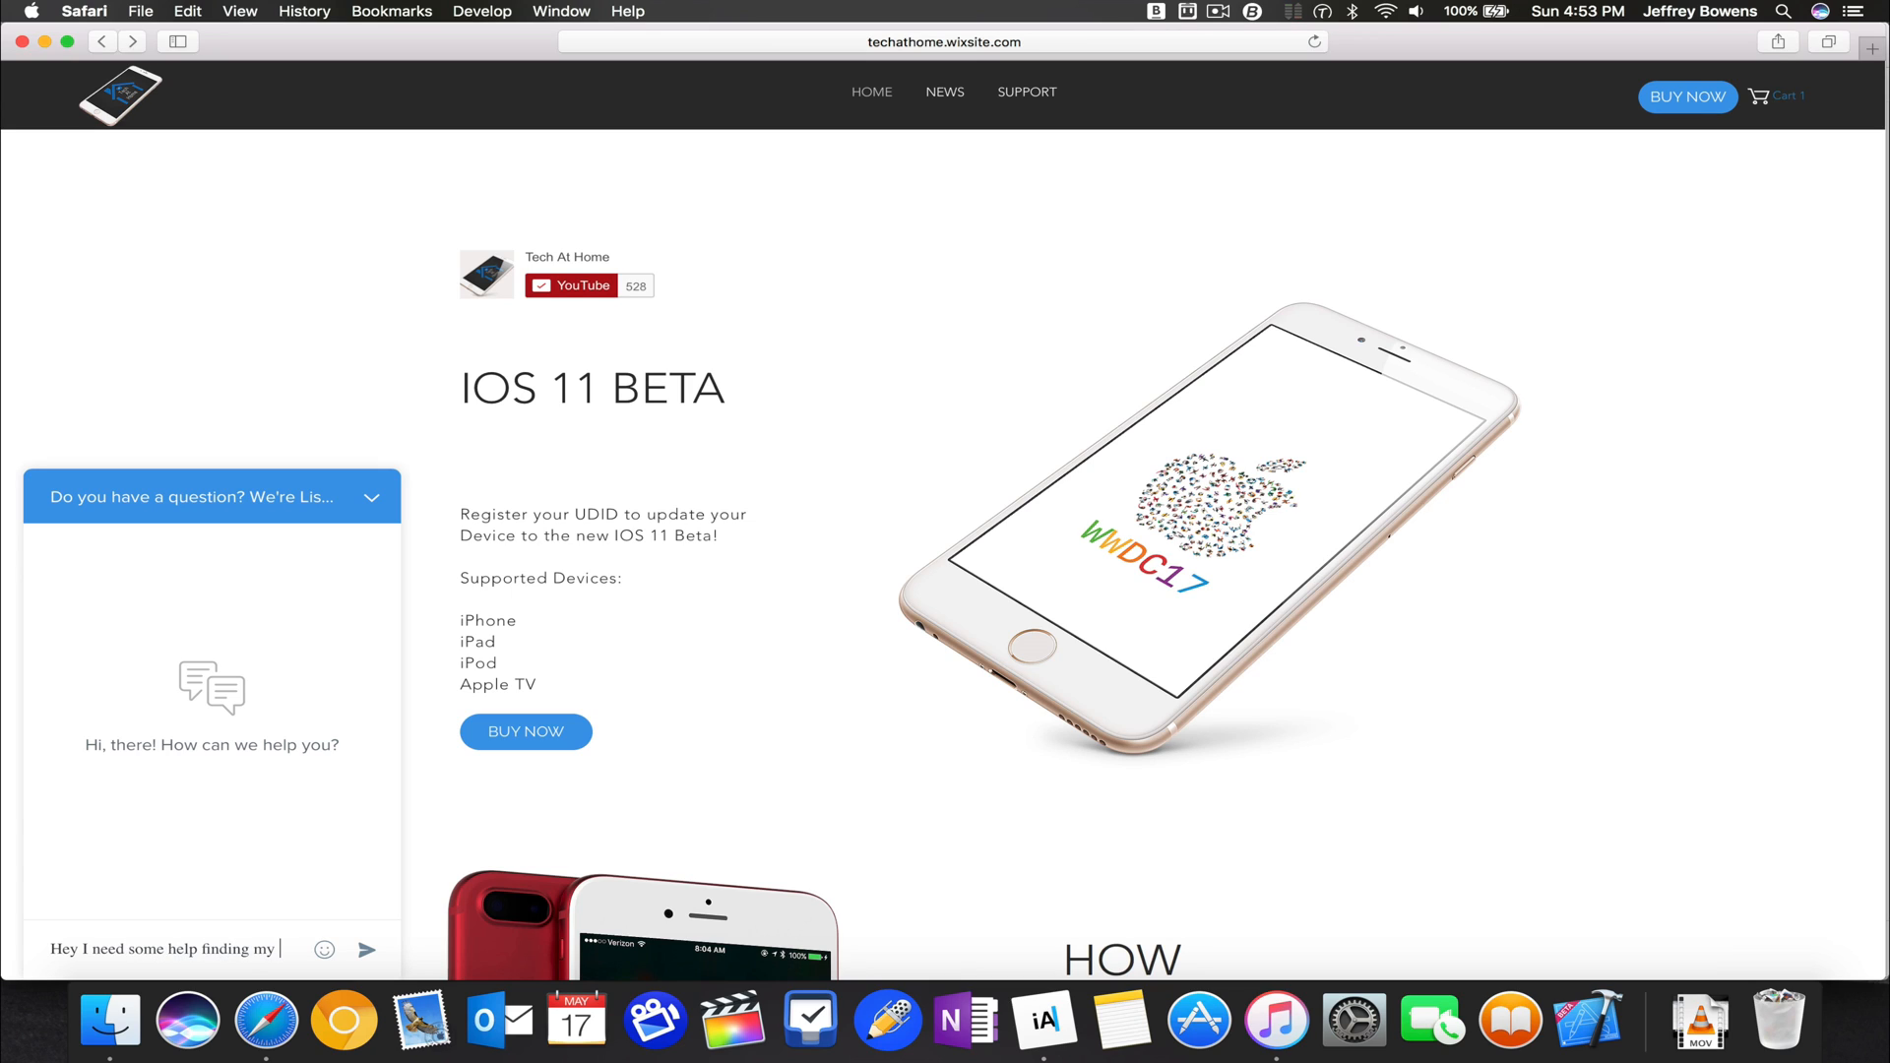
text(UDID #)
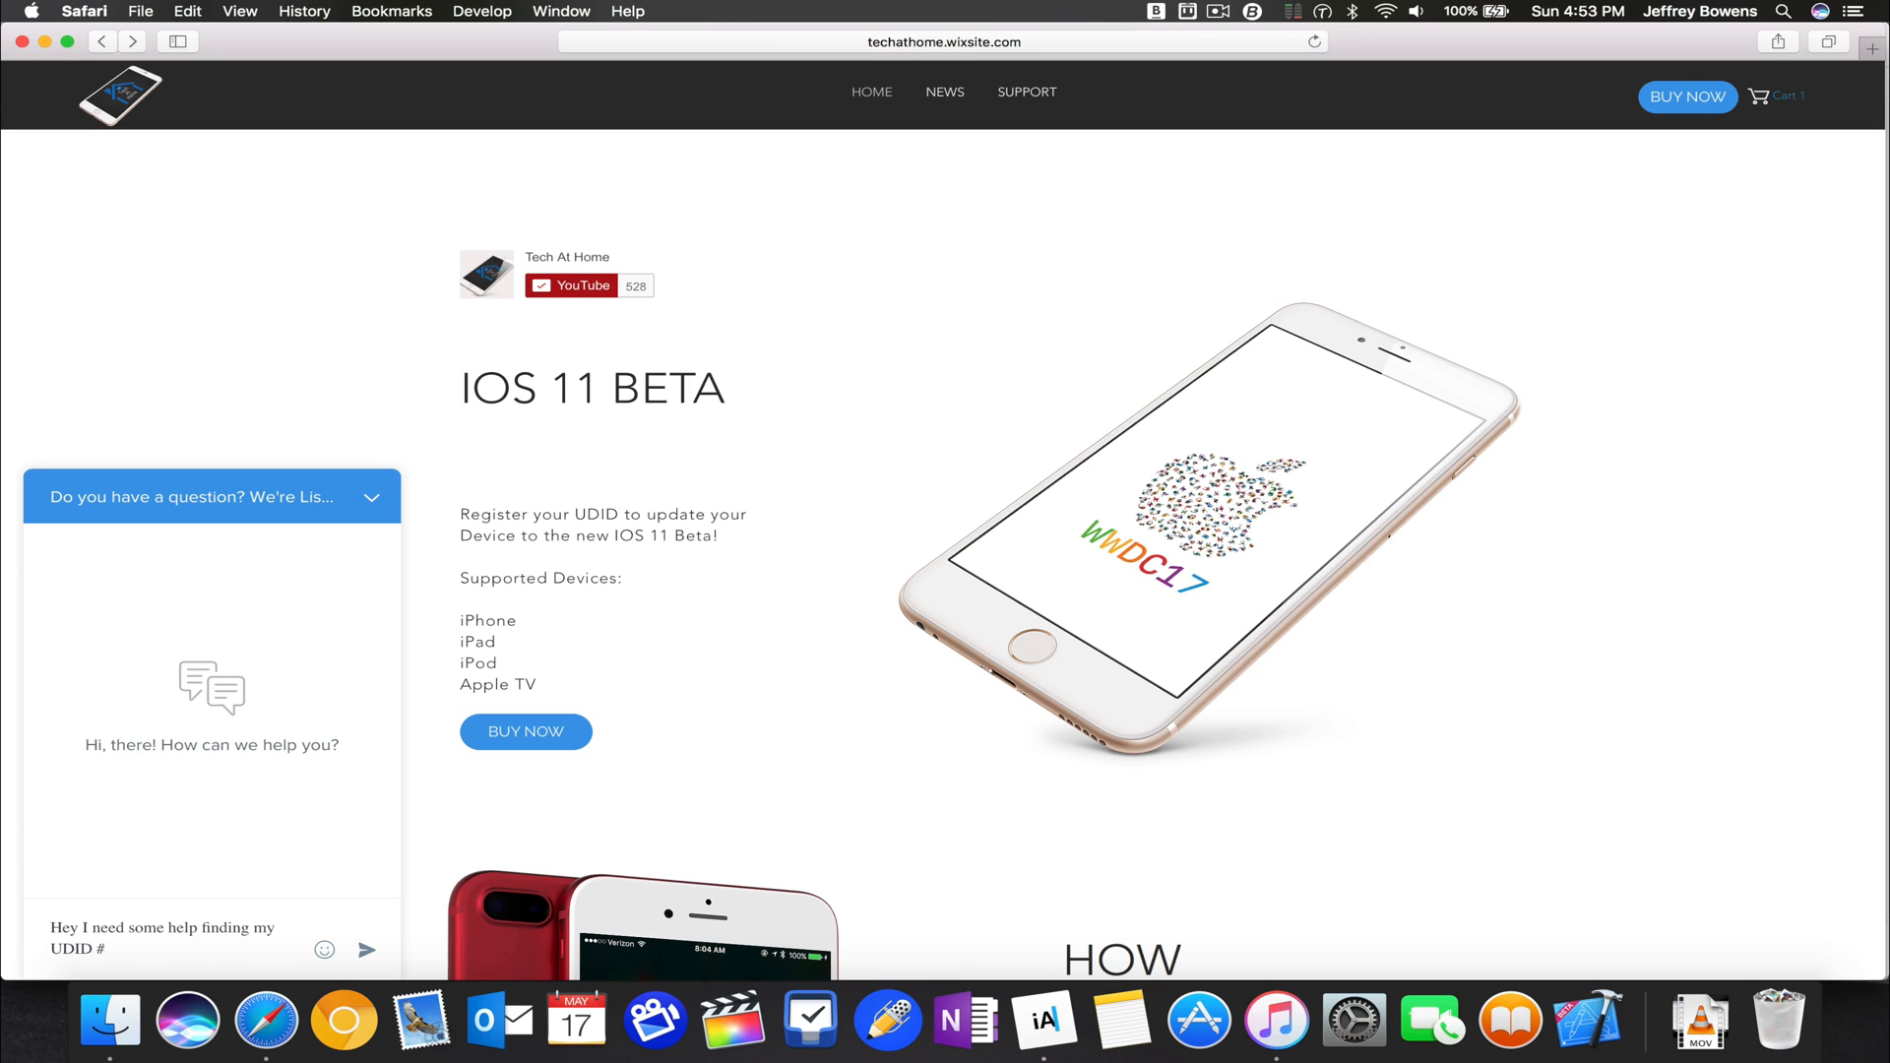
click(366, 950)
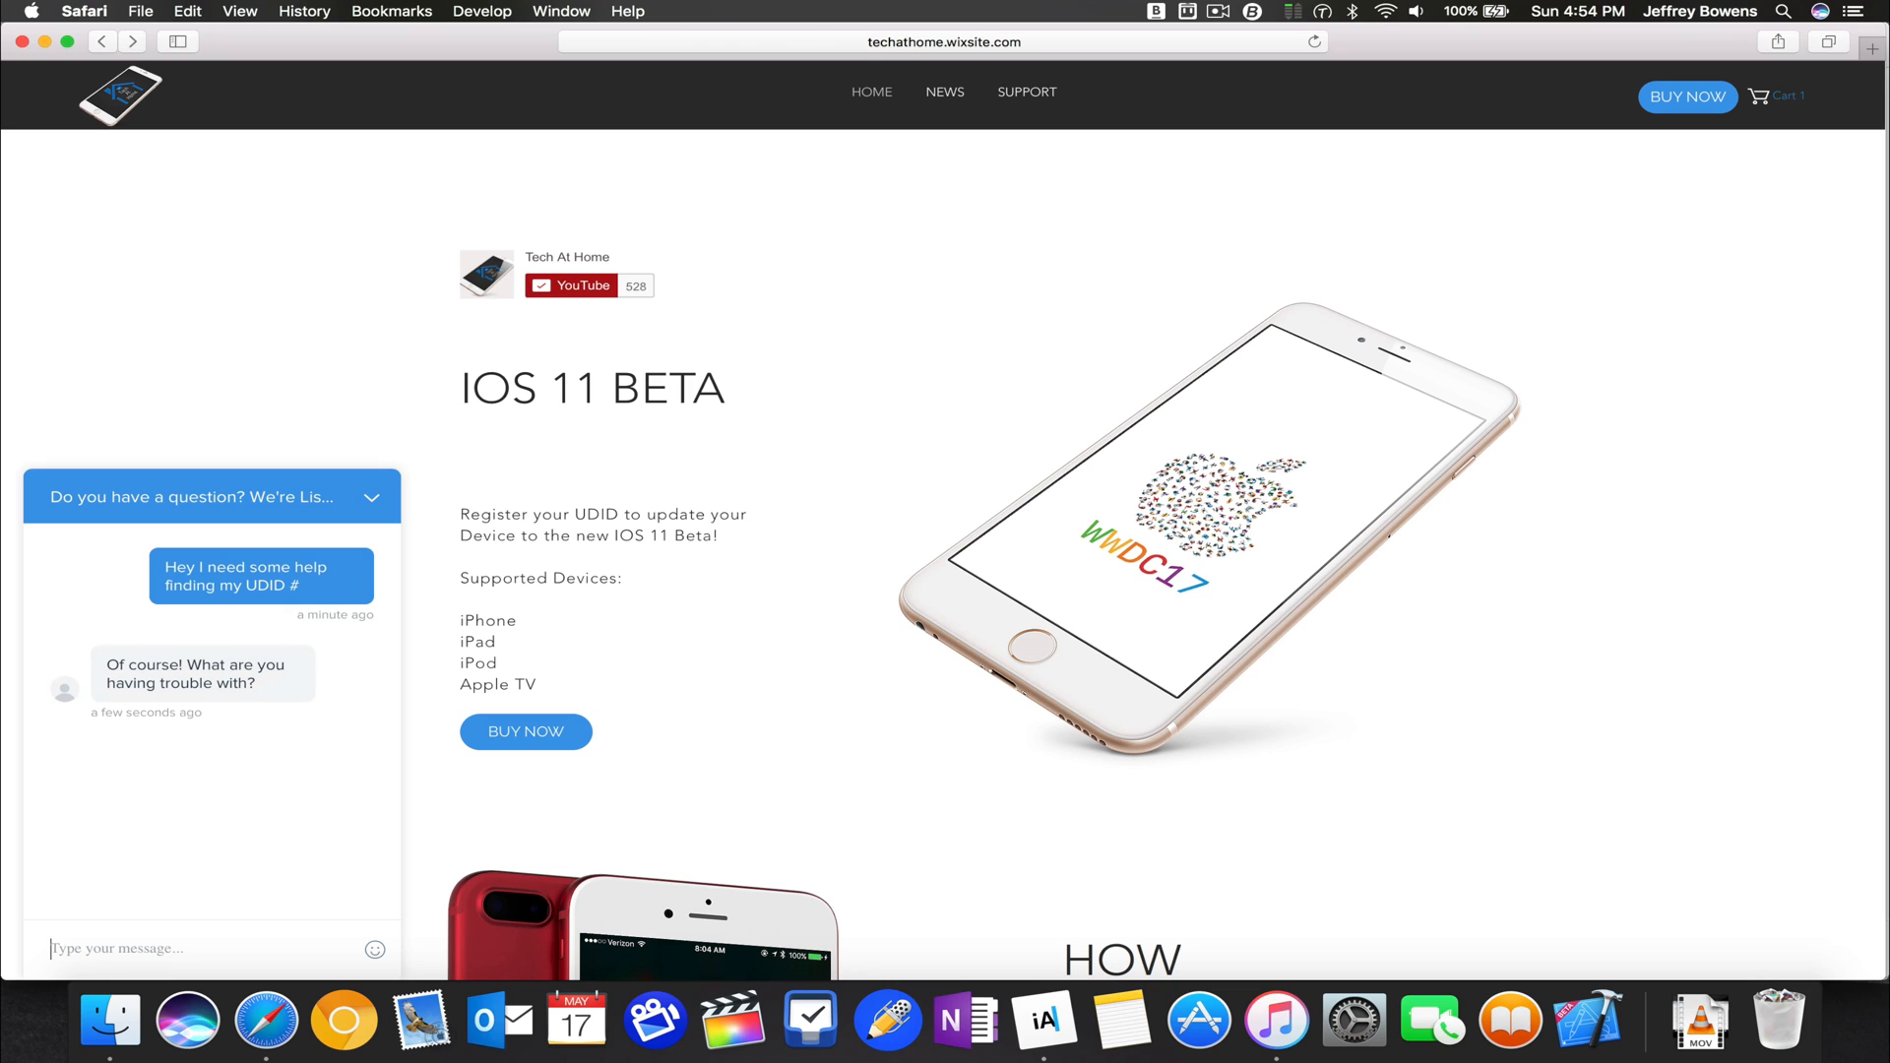